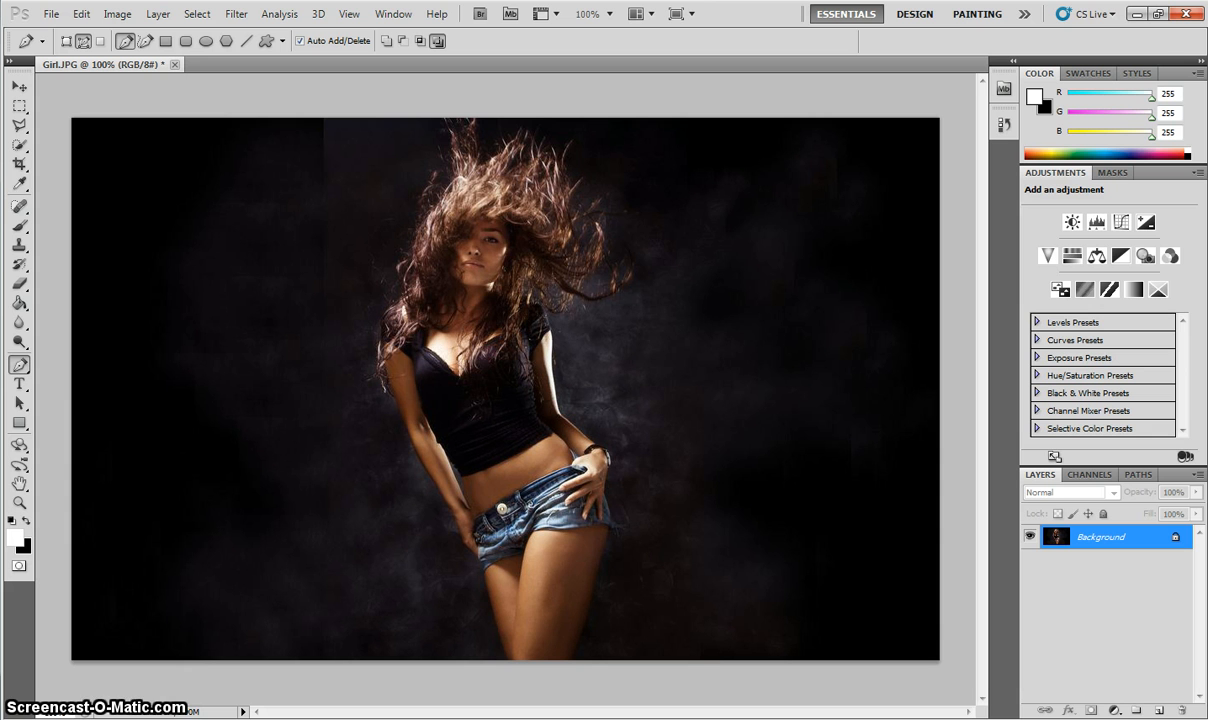
{"action": "mouse_move", "coordinate": [1116, 582]}
{"action": "type", "text": "Neon Lines"}
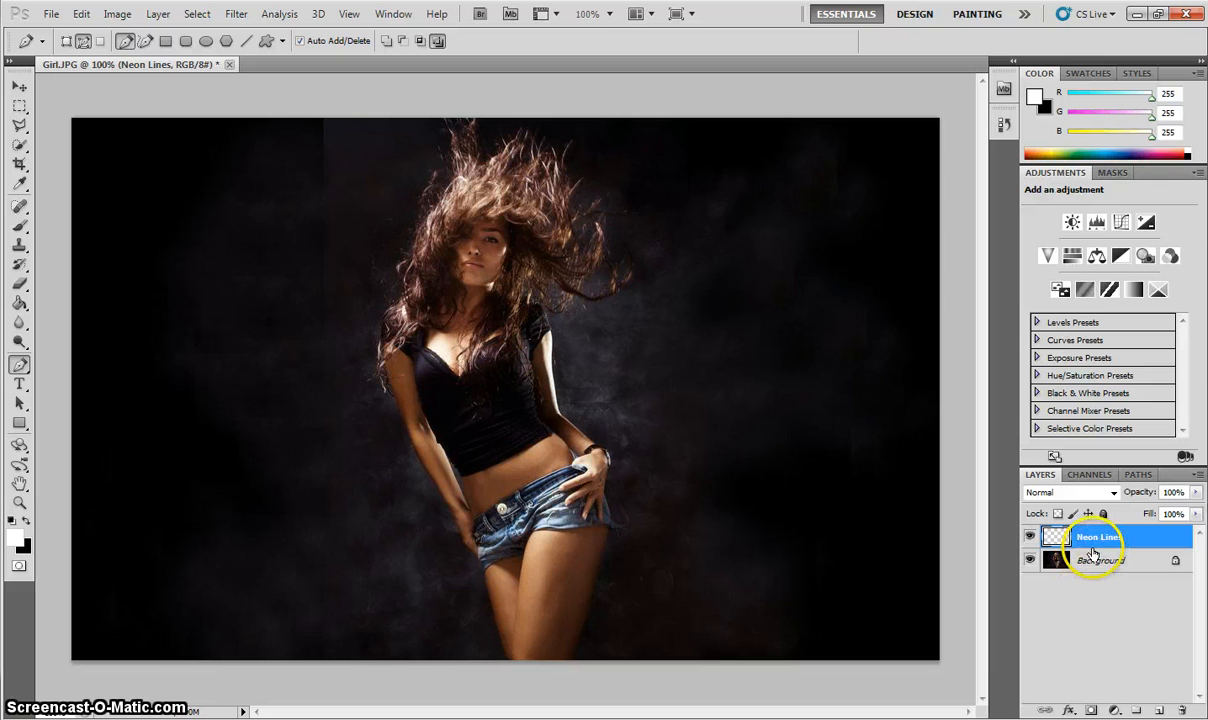
{"action": "mouse_move", "coordinate": [1104, 548]}
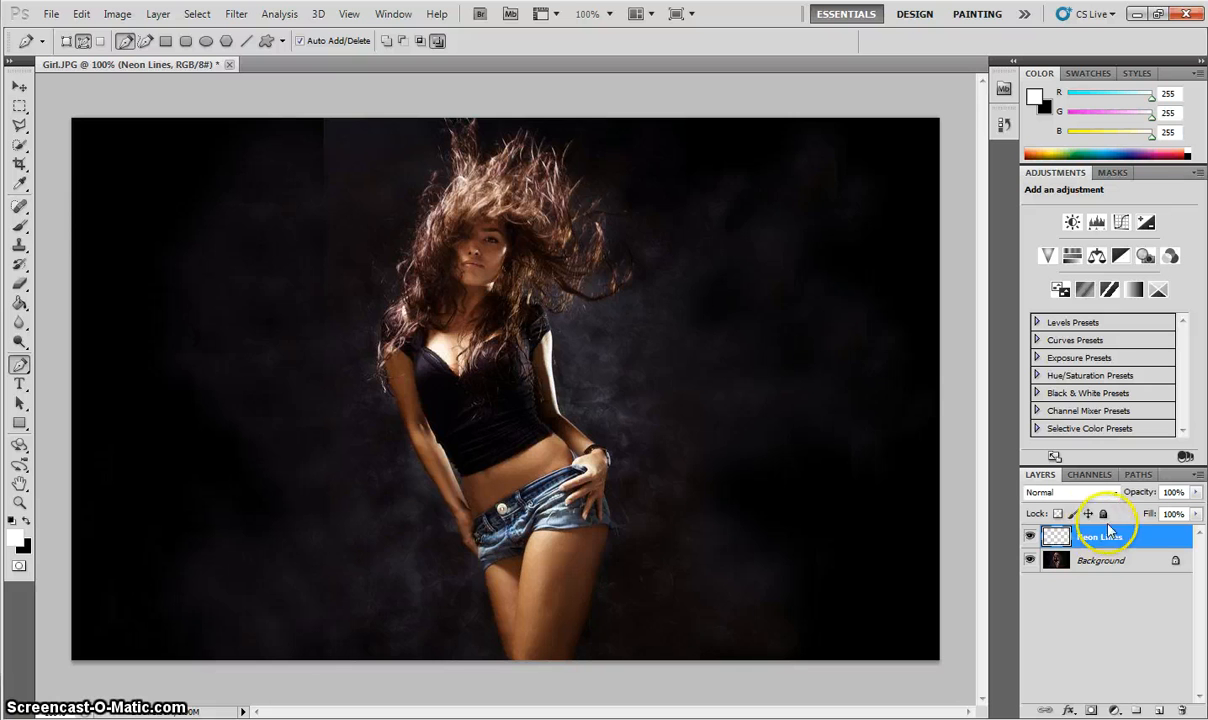
Pick the Brush Tool with a 13 px hard round tip, keeping stroke-style preset previews
{"action": "left_click", "coordinate": [20, 228]}
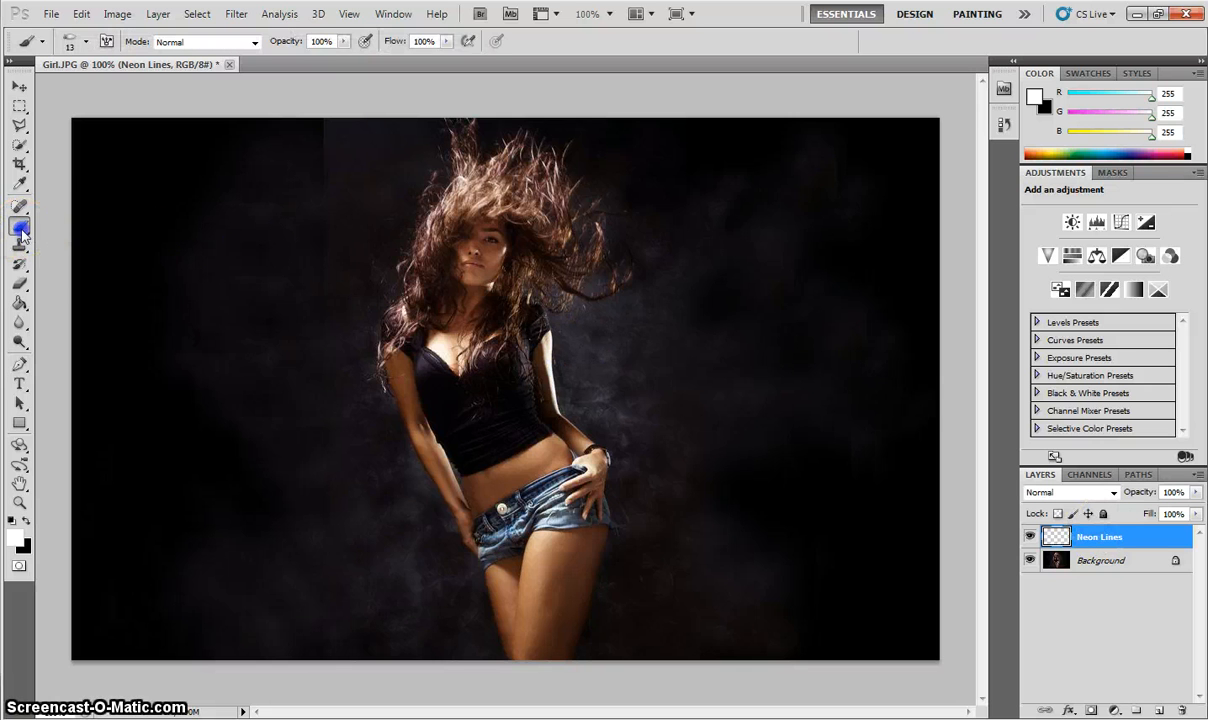
{"action": "right_click", "coordinate": [20, 228]}
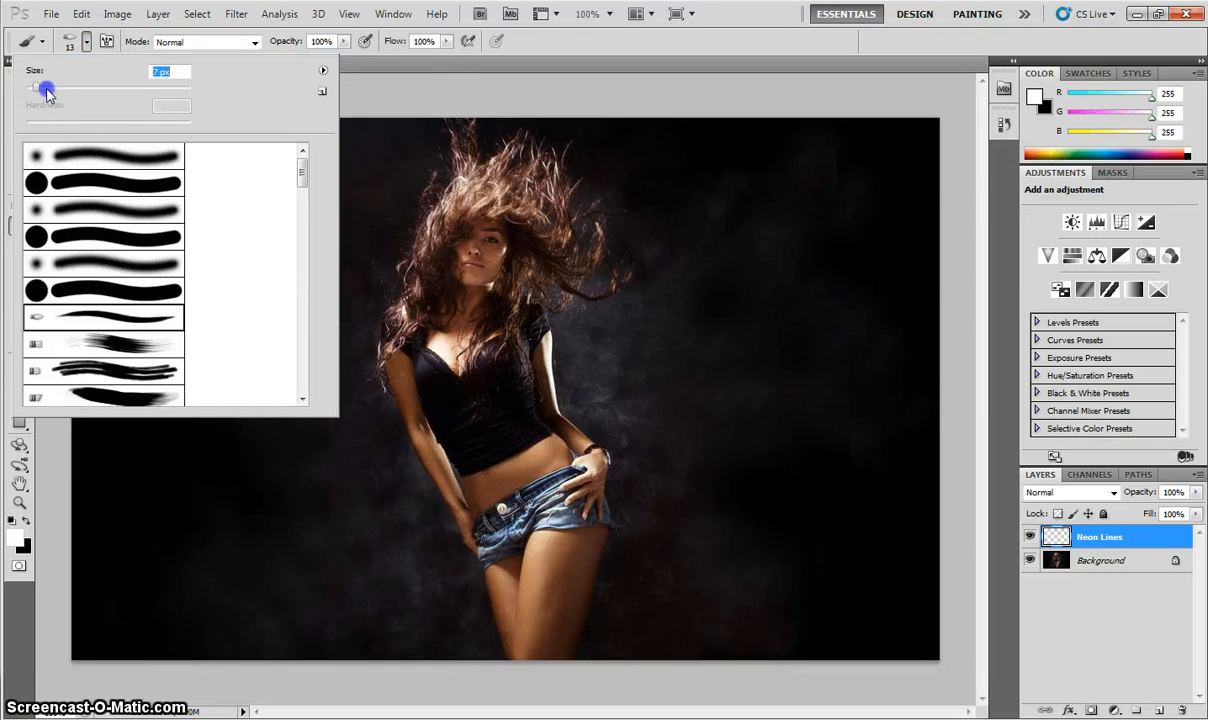
{"action": "left_click_drag", "start_coordinate": [36, 88], "coordinate": [48, 88]}
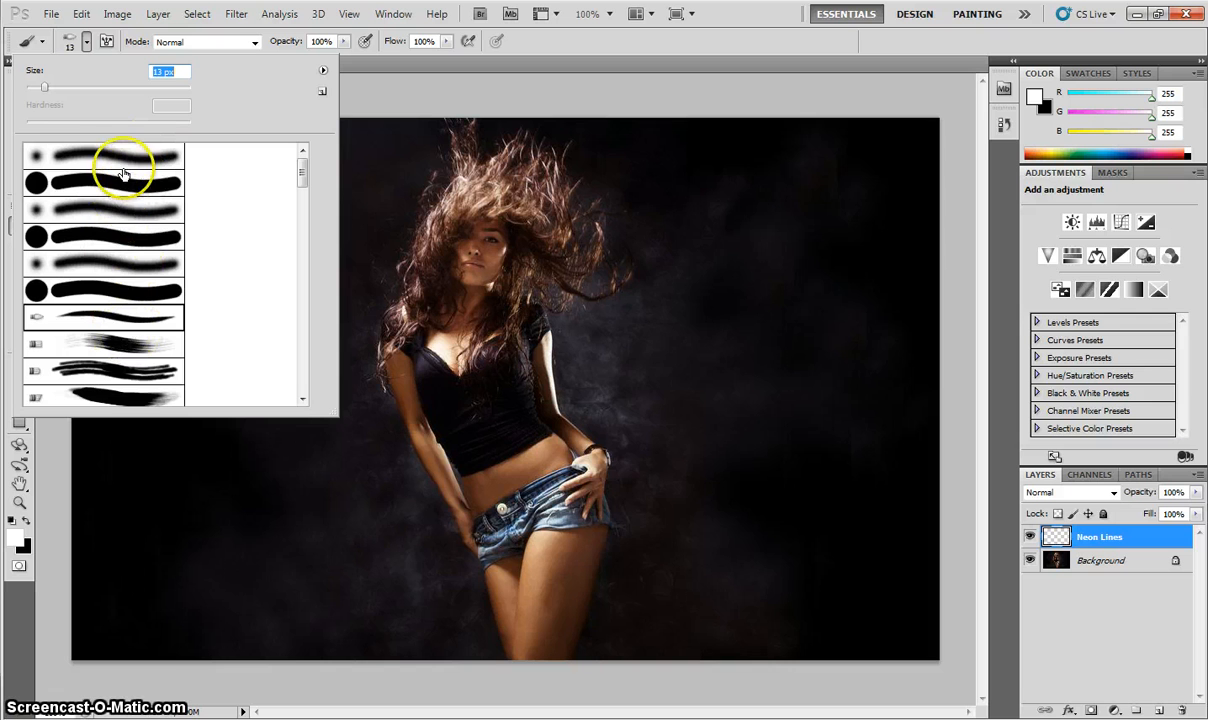
{"action": "mouse_move", "coordinate": [128, 172]}
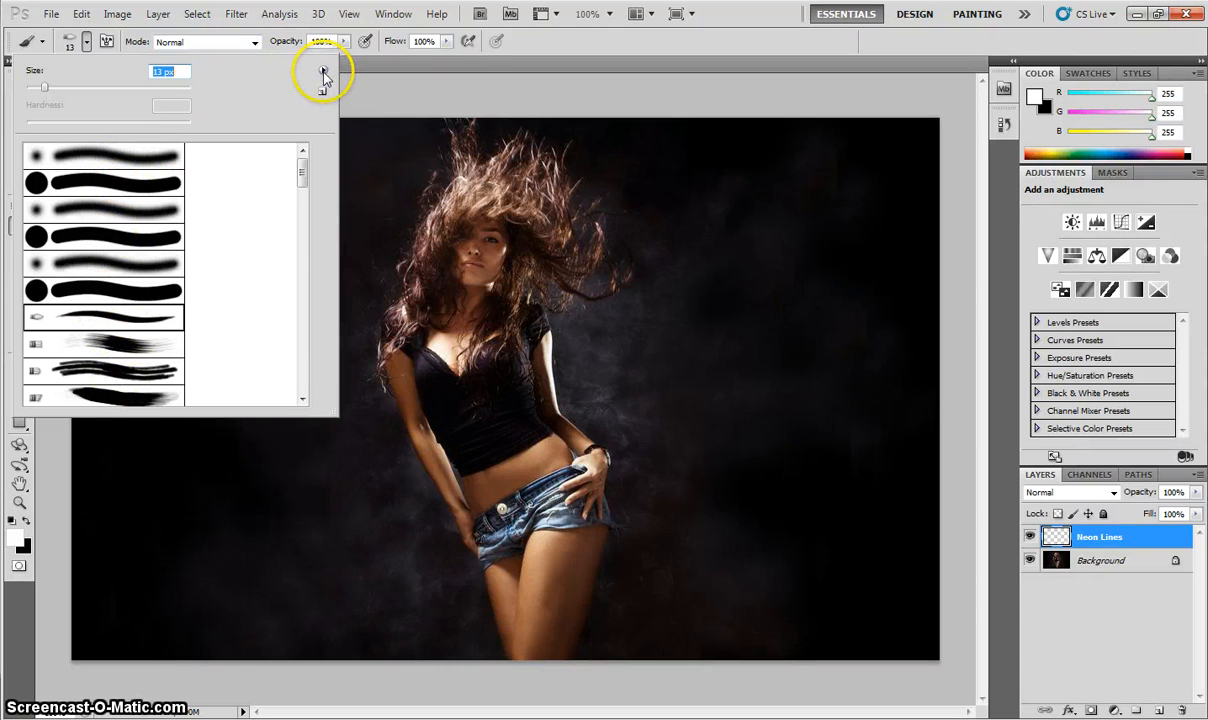
{"action": "left_click", "coordinate": [324, 70]}
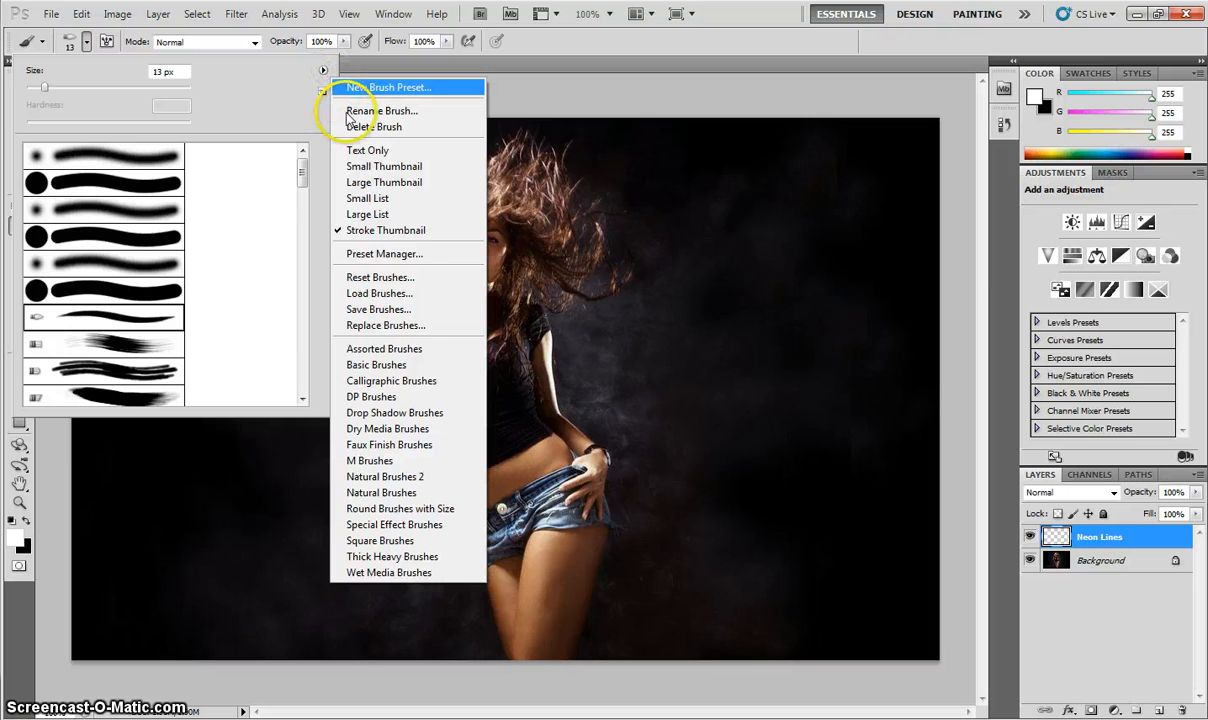
{"action": "mouse_move", "coordinate": [388, 230]}
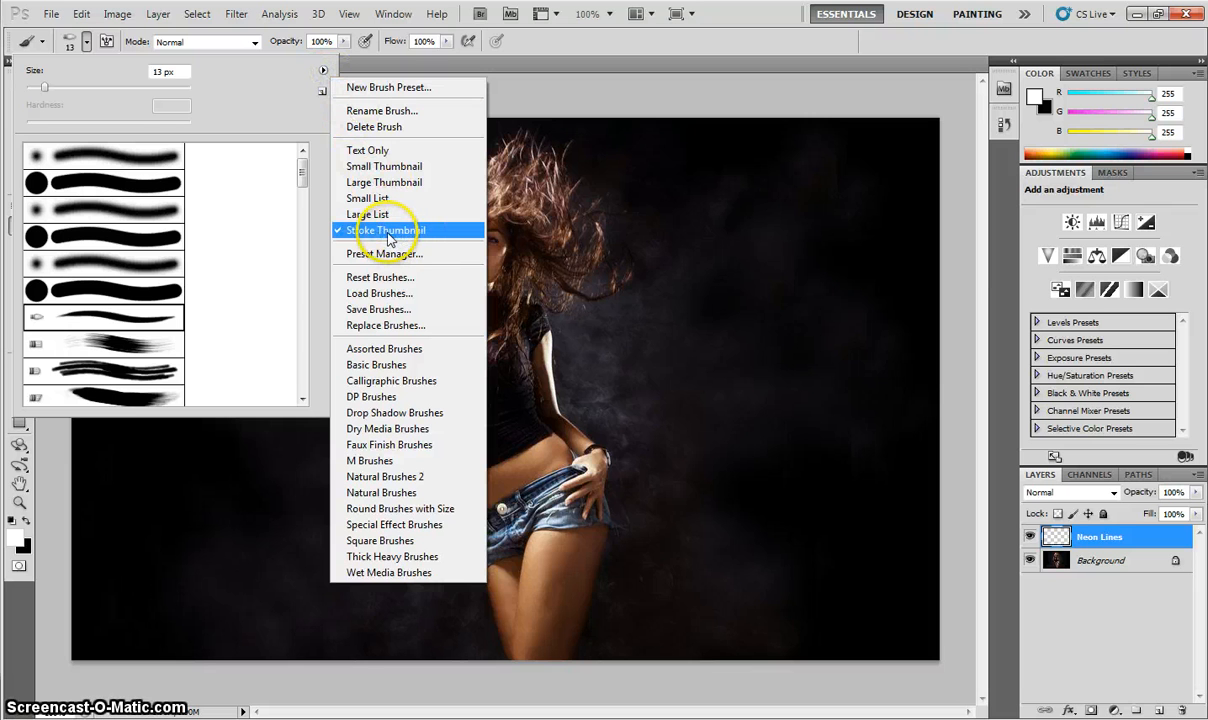
{"action": "left_click", "coordinate": [386, 230]}
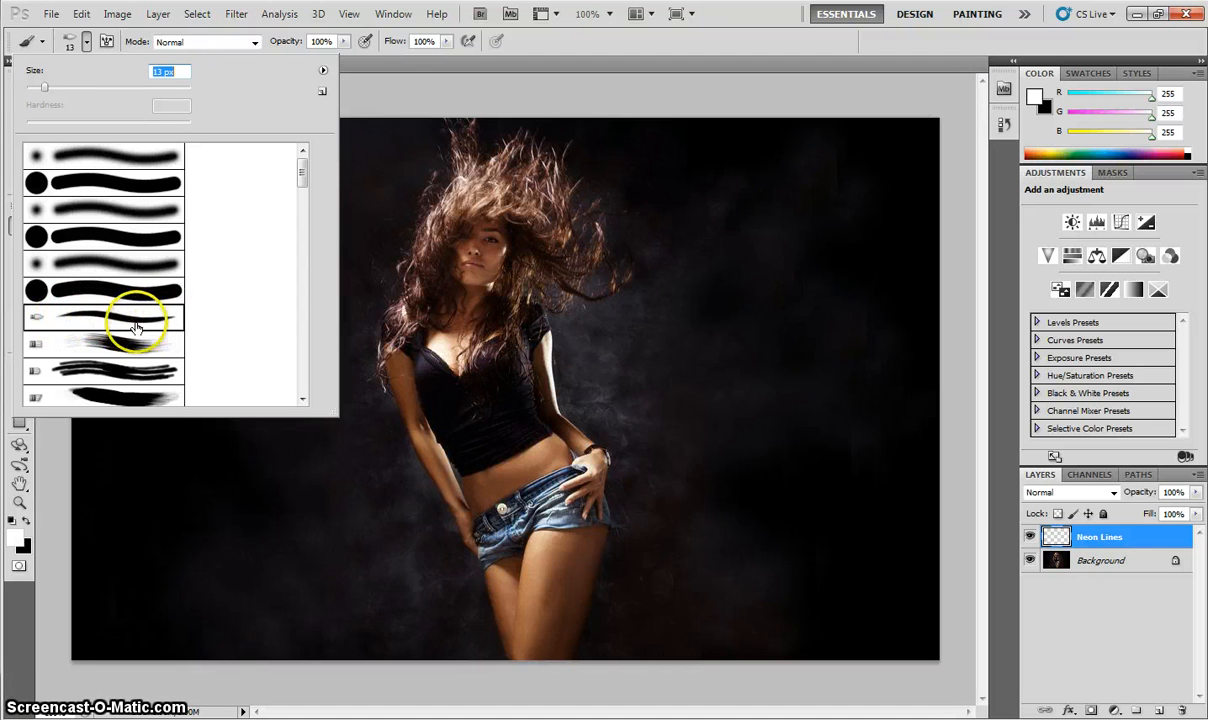
{"action": "mouse_move", "coordinate": [118, 324]}
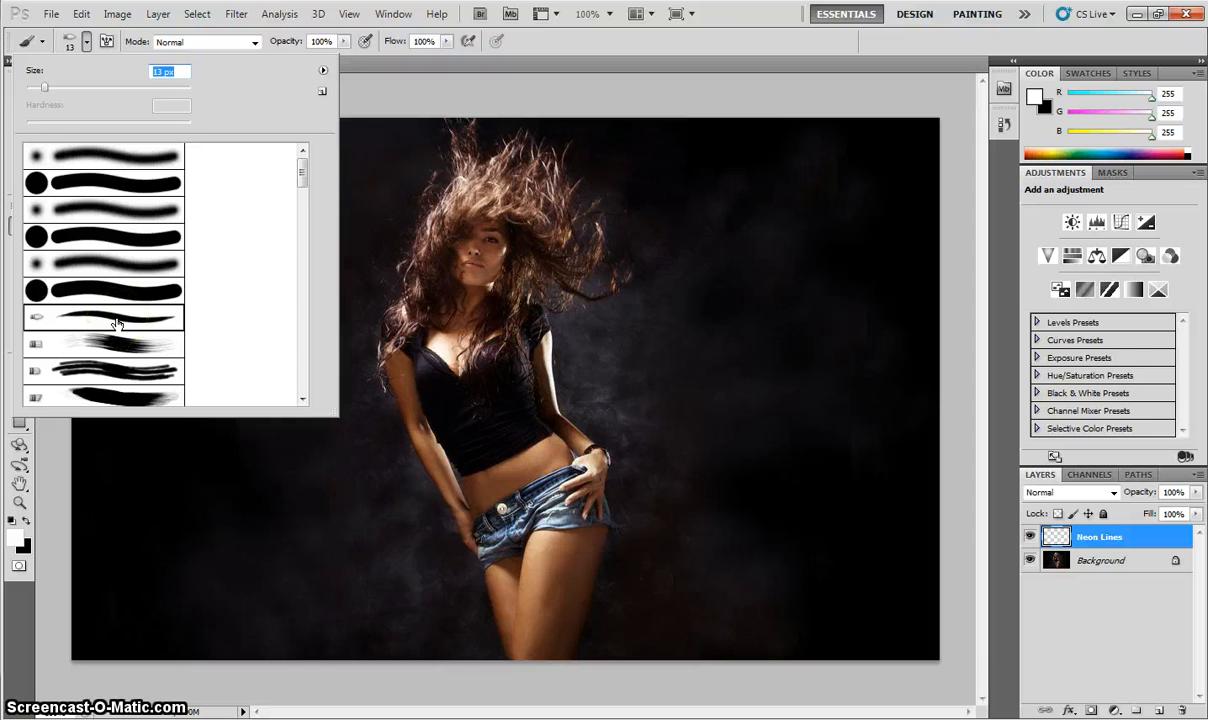
{"action": "mouse_move", "coordinate": [104, 316]}
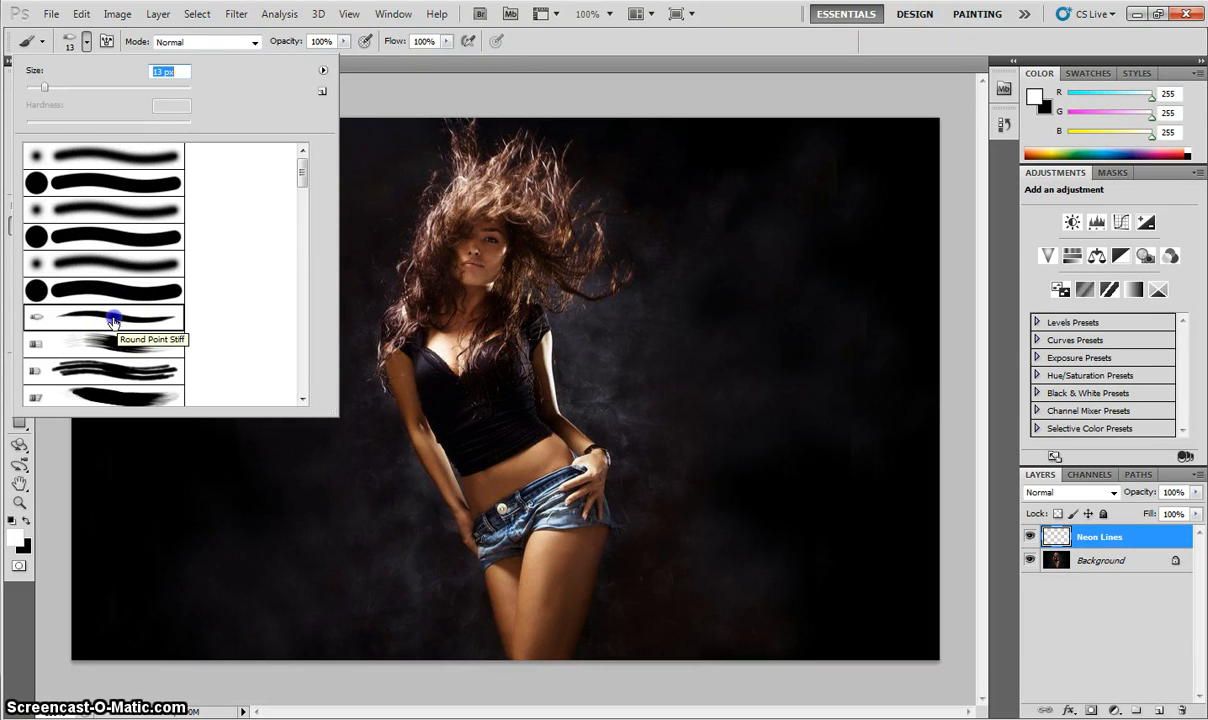
{"action": "mouse_move", "coordinate": [394, 68]}
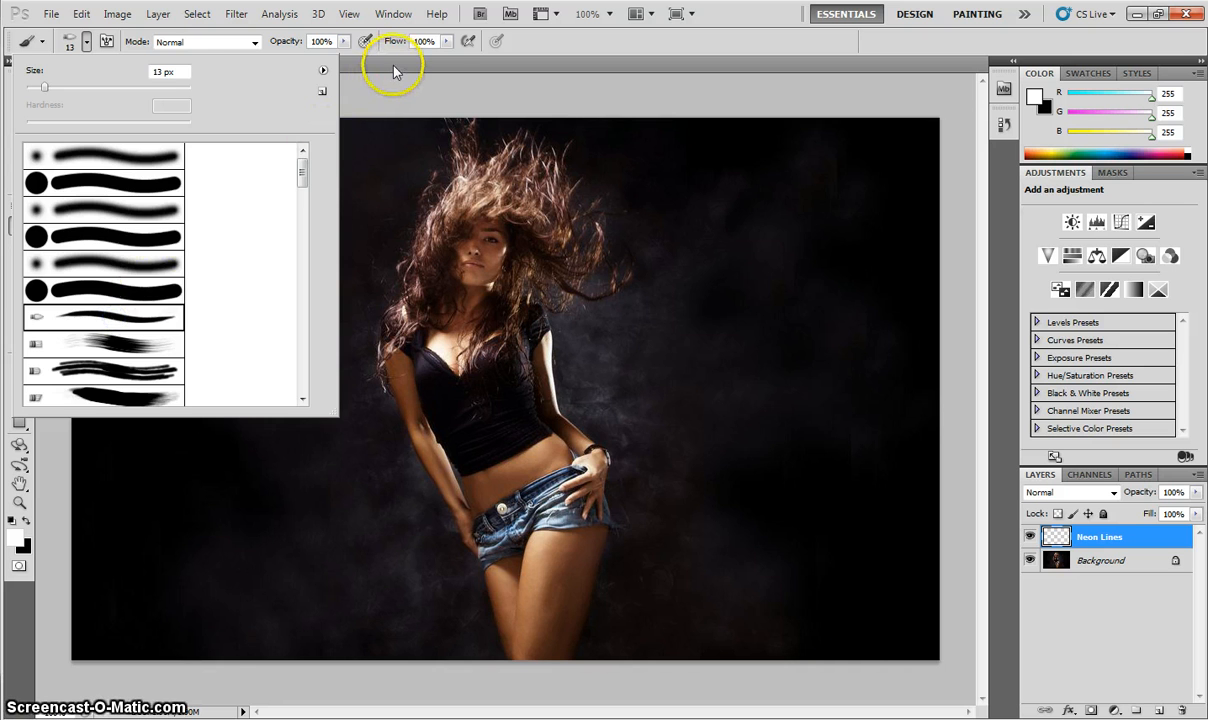
{"action": "left_click", "coordinate": [396, 70]}
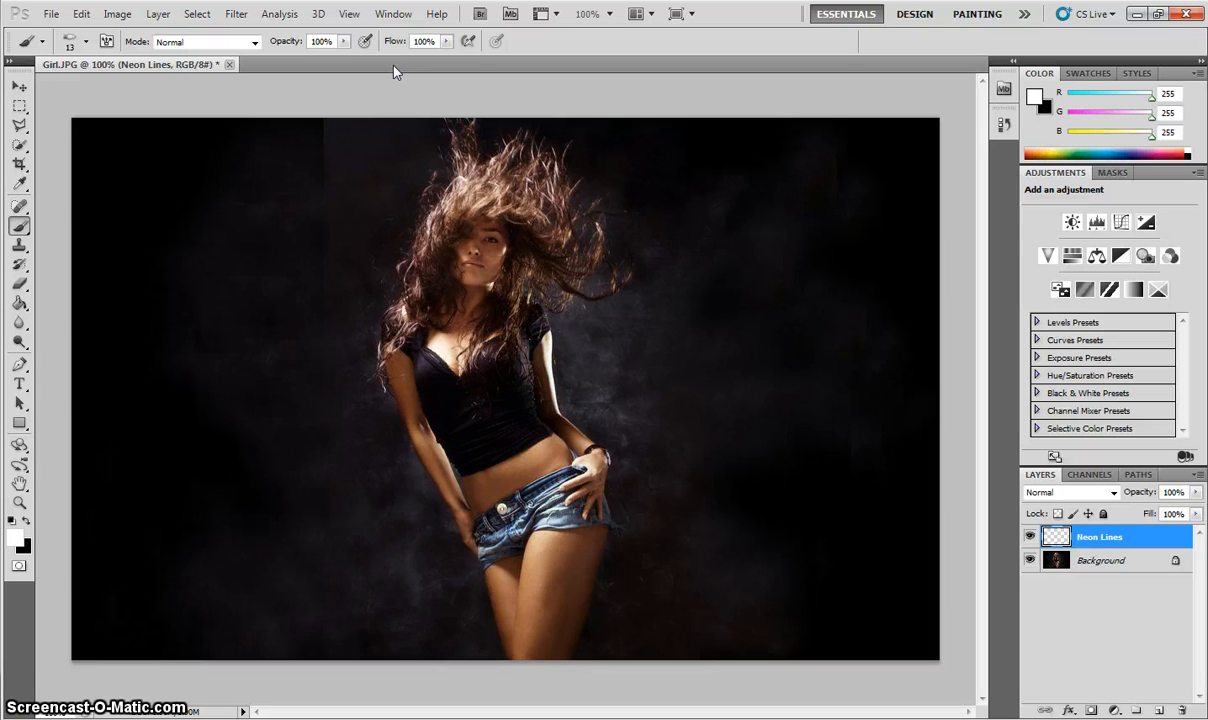
Switch to the Pen Tool in Paths mode and reveal the related path tools
{"action": "left_click", "coordinate": [20, 364]}
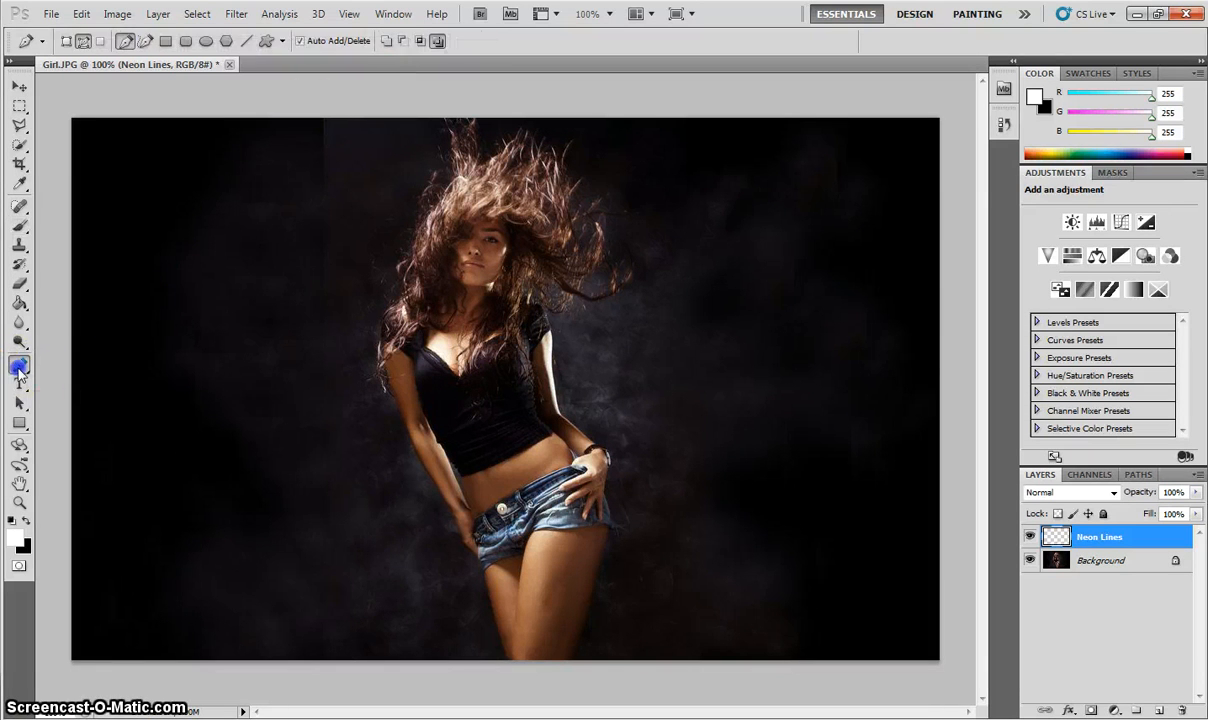
{"action": "left_click", "coordinate": [20, 368]}
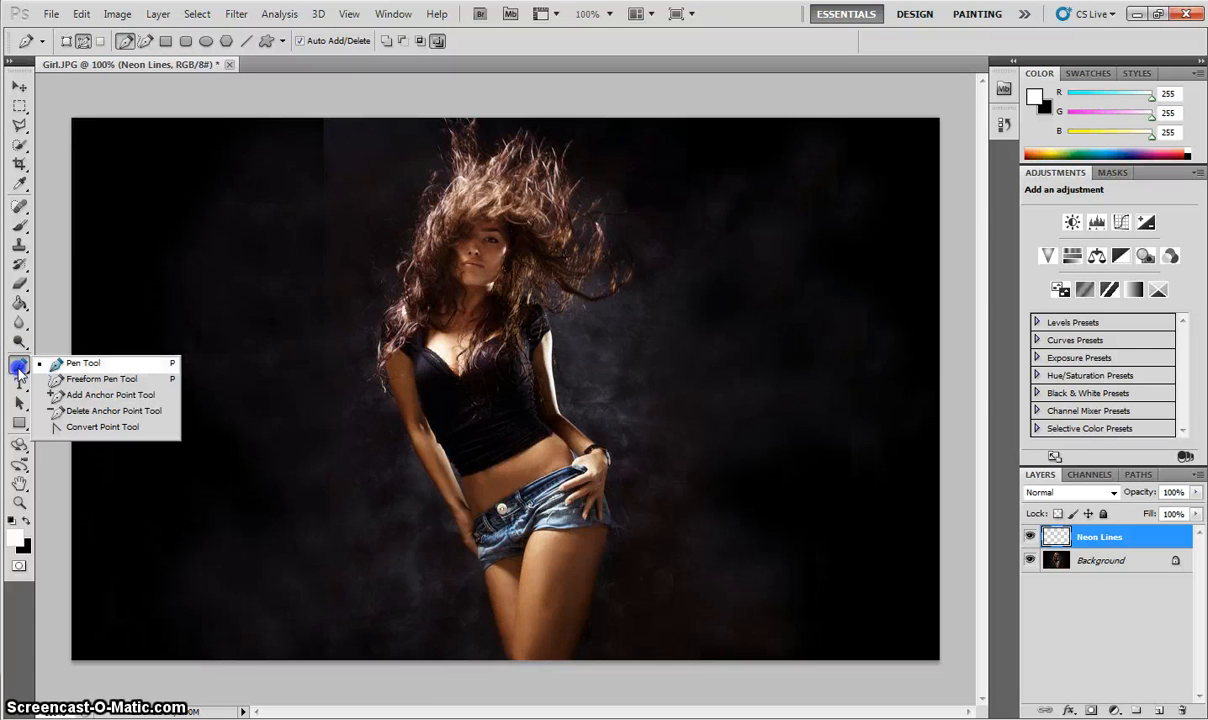
{"action": "mouse_move", "coordinate": [84, 364]}
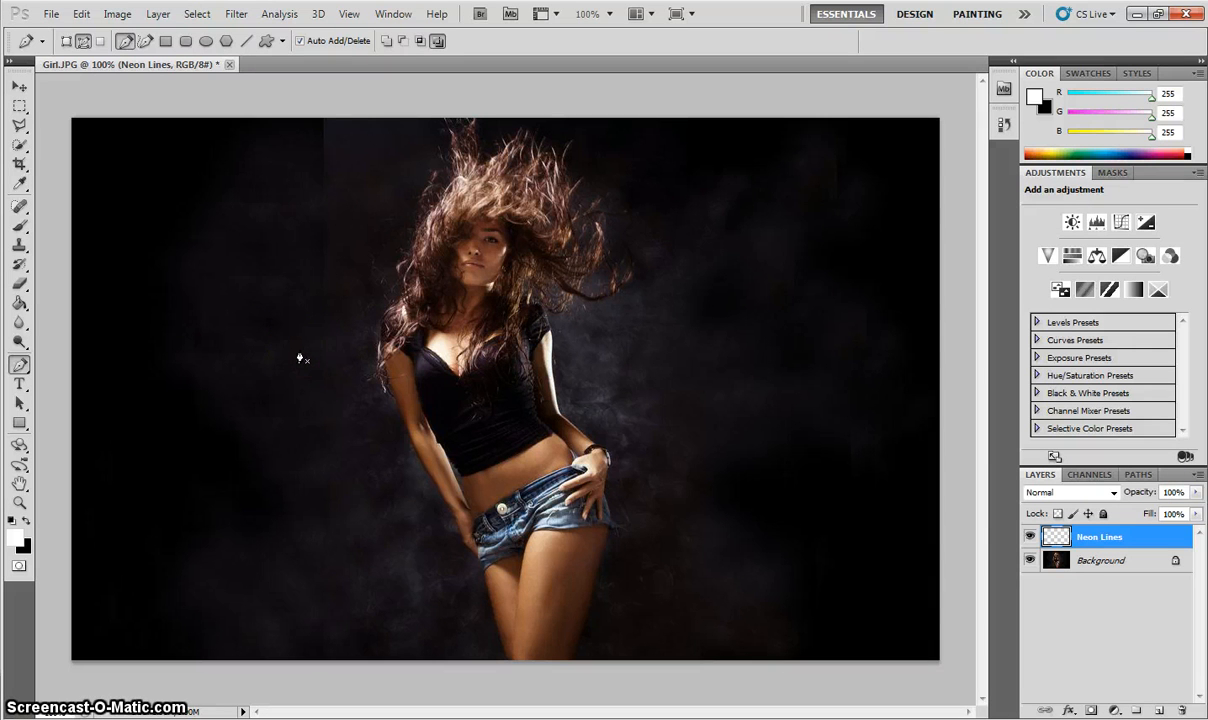
{"action": "mouse_move", "coordinate": [300, 350]}
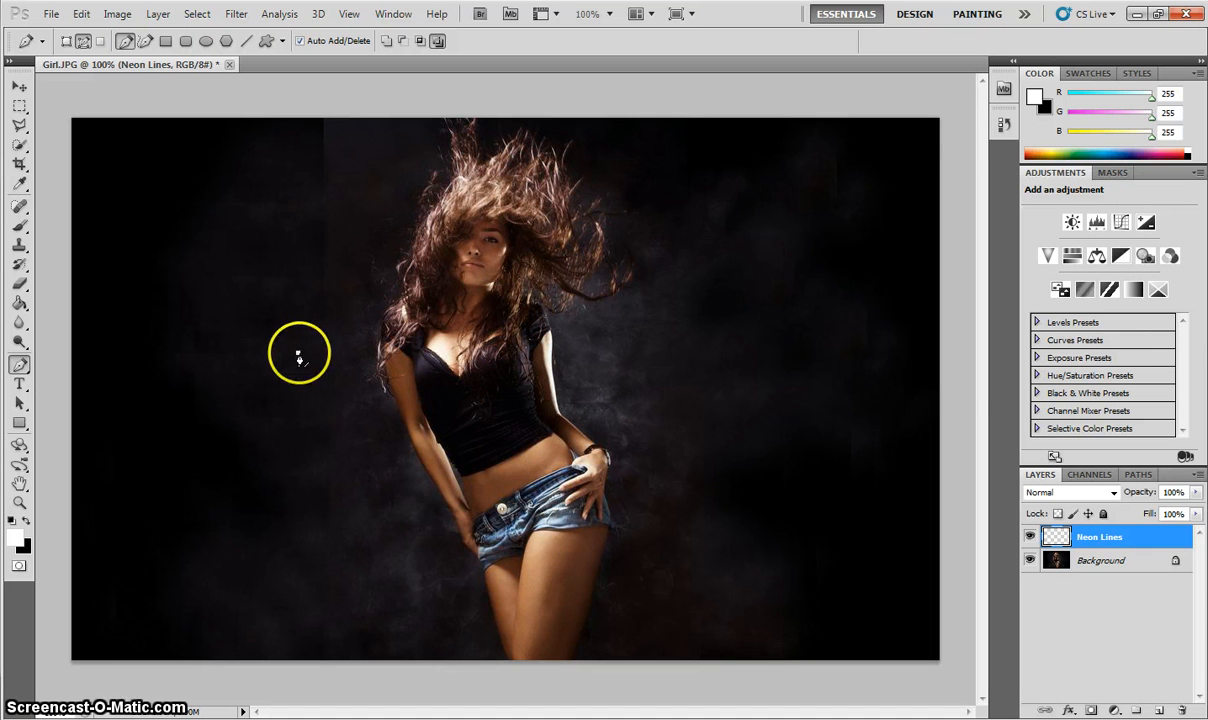
{"action": "mouse_move", "coordinate": [608, 290]}
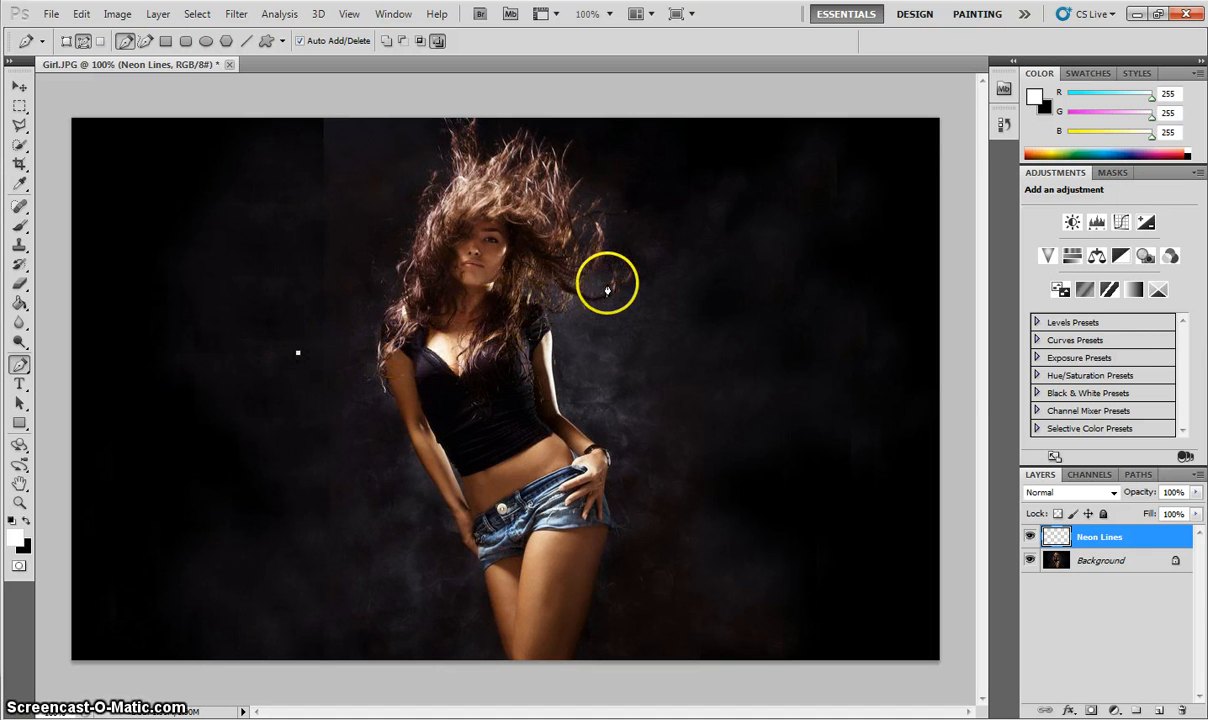
{"action": "mouse_move", "coordinate": [624, 306]}
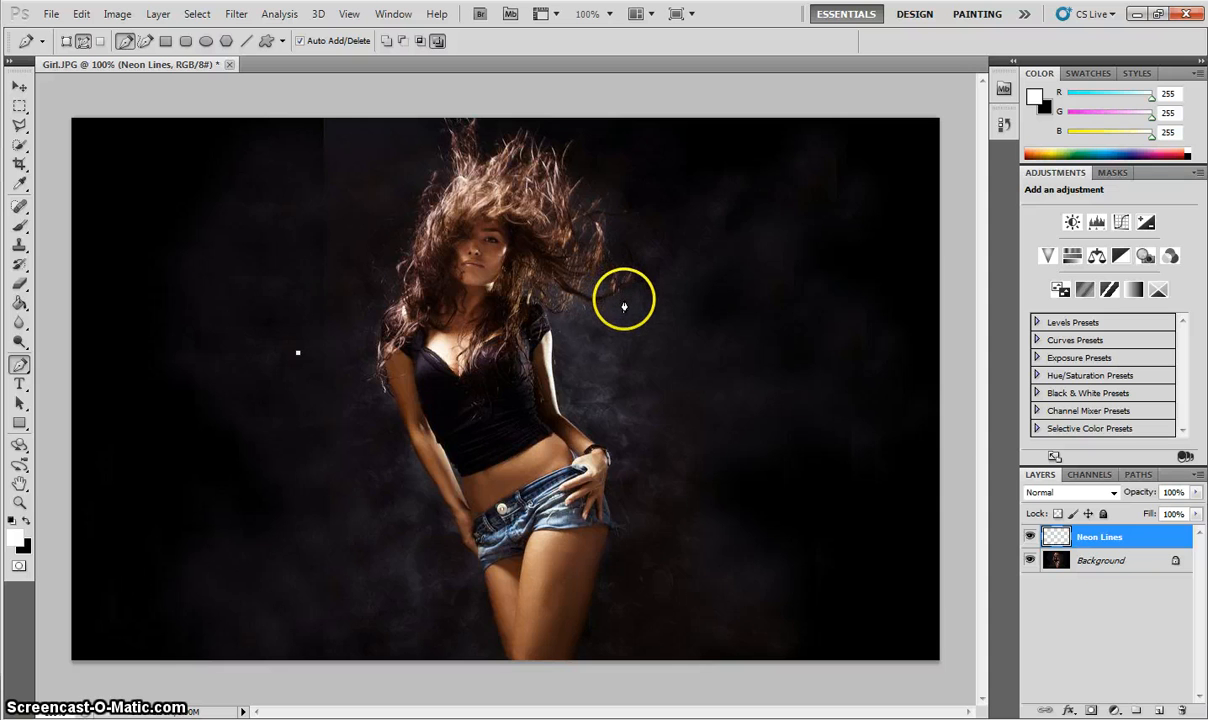
{"action": "mouse_move", "coordinate": [626, 296]}
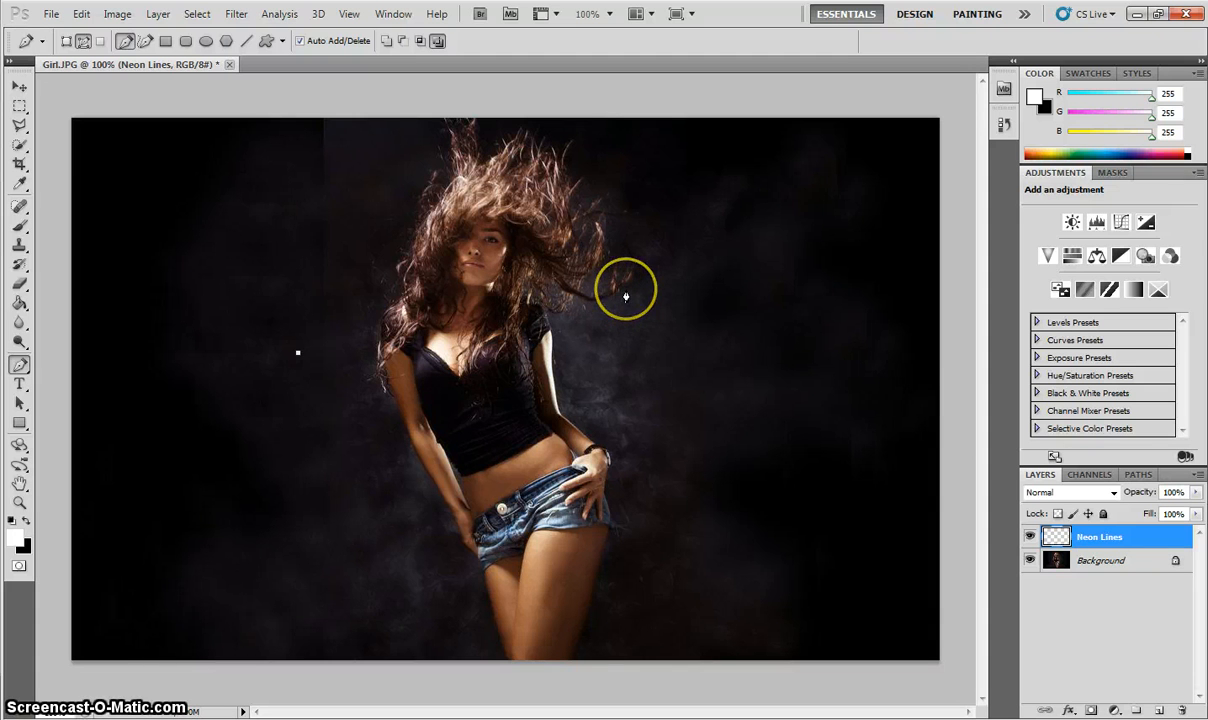
{"action": "mouse_move", "coordinate": [630, 302]}
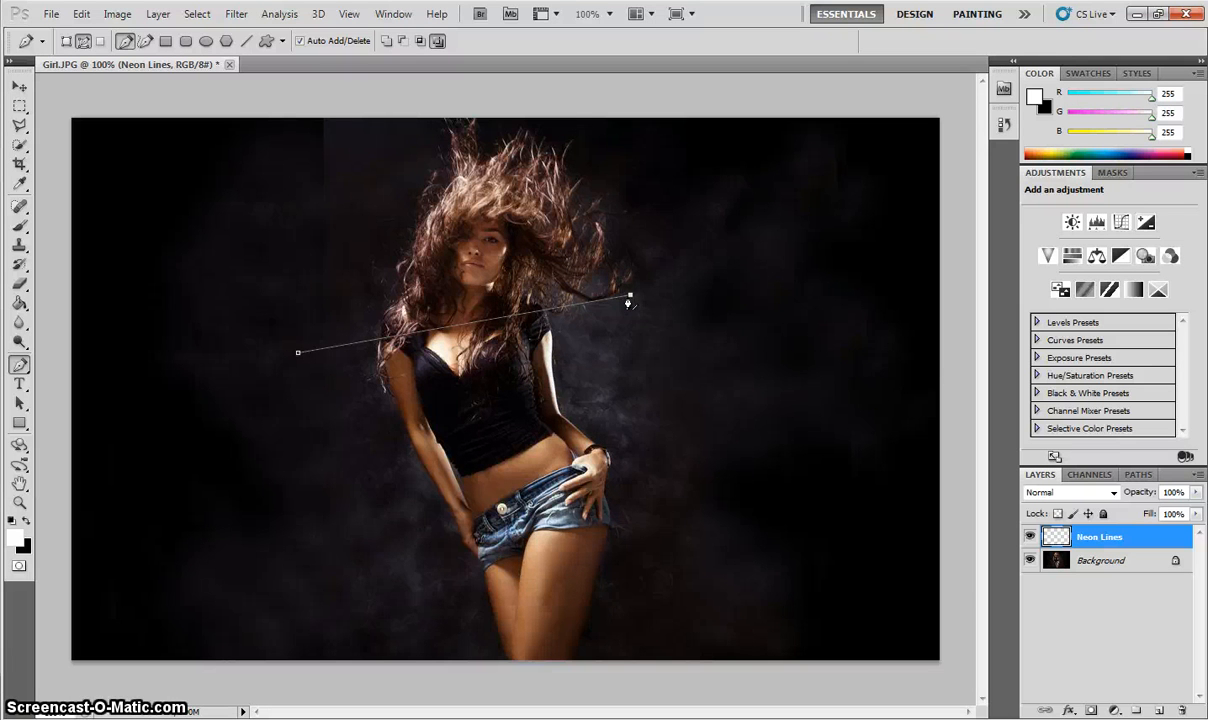
{"action": "mouse_move", "coordinate": [632, 358]}
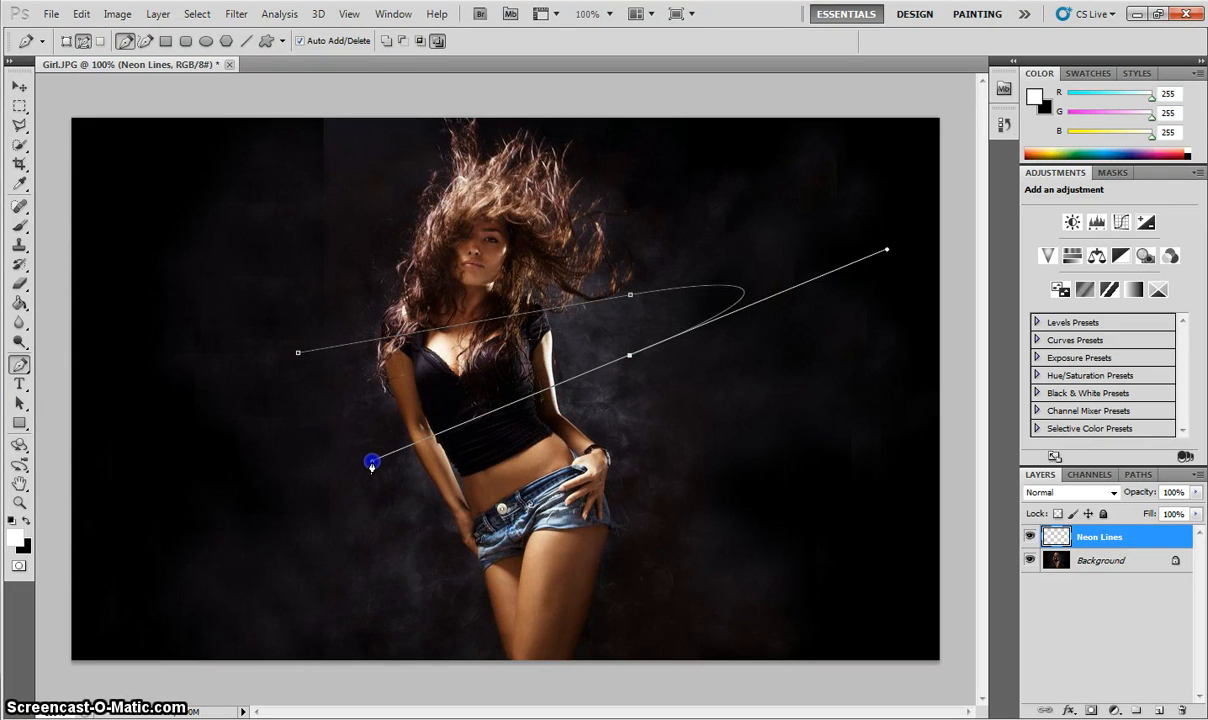
Curve the pen path across her waist, around her hips and down around her thighs
{"action": "left_click_drag", "start_coordinate": [372, 464], "coordinate": [356, 468]}
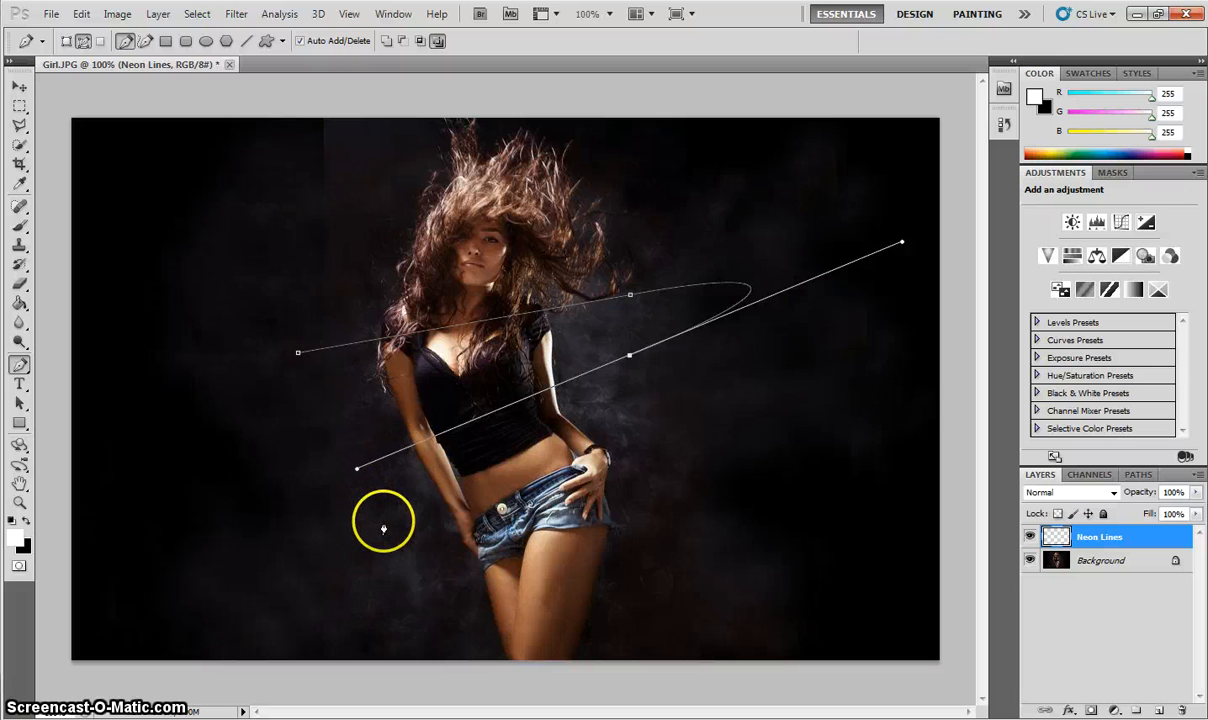
{"action": "mouse_move", "coordinate": [388, 536]}
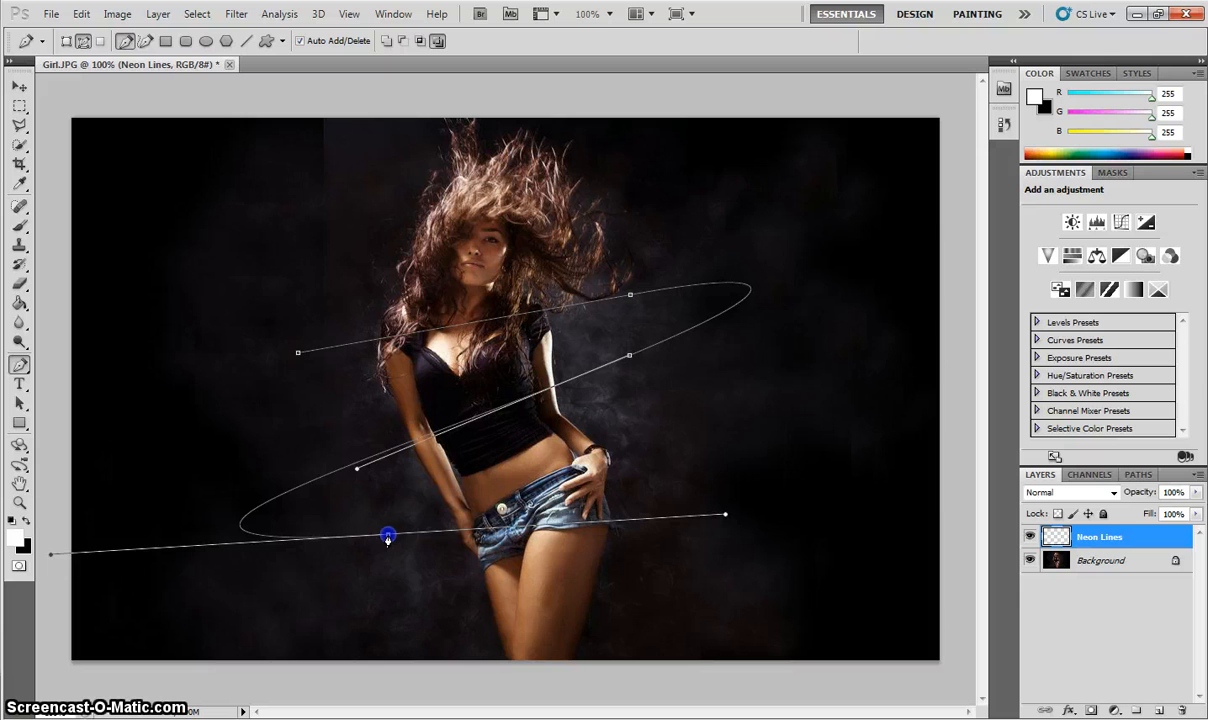
{"action": "left_click_drag", "start_coordinate": [388, 536], "coordinate": [716, 518]}
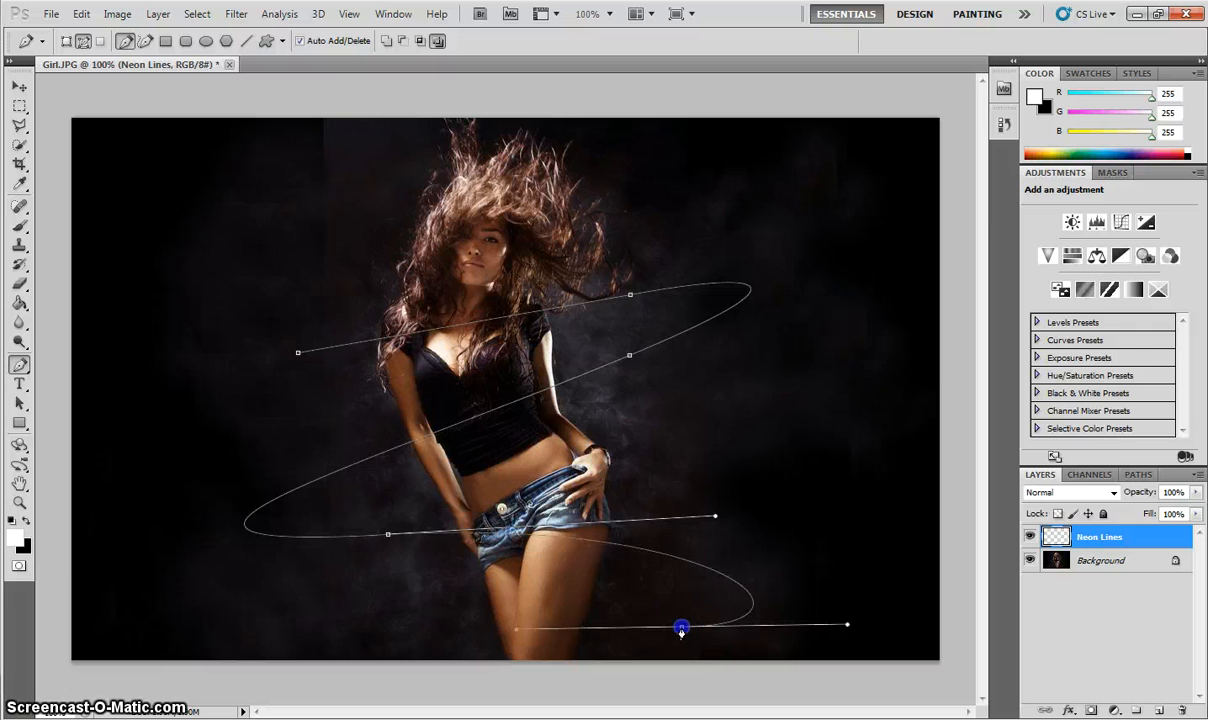
{"action": "left_click_drag", "start_coordinate": [846, 624], "coordinate": [938, 610]}
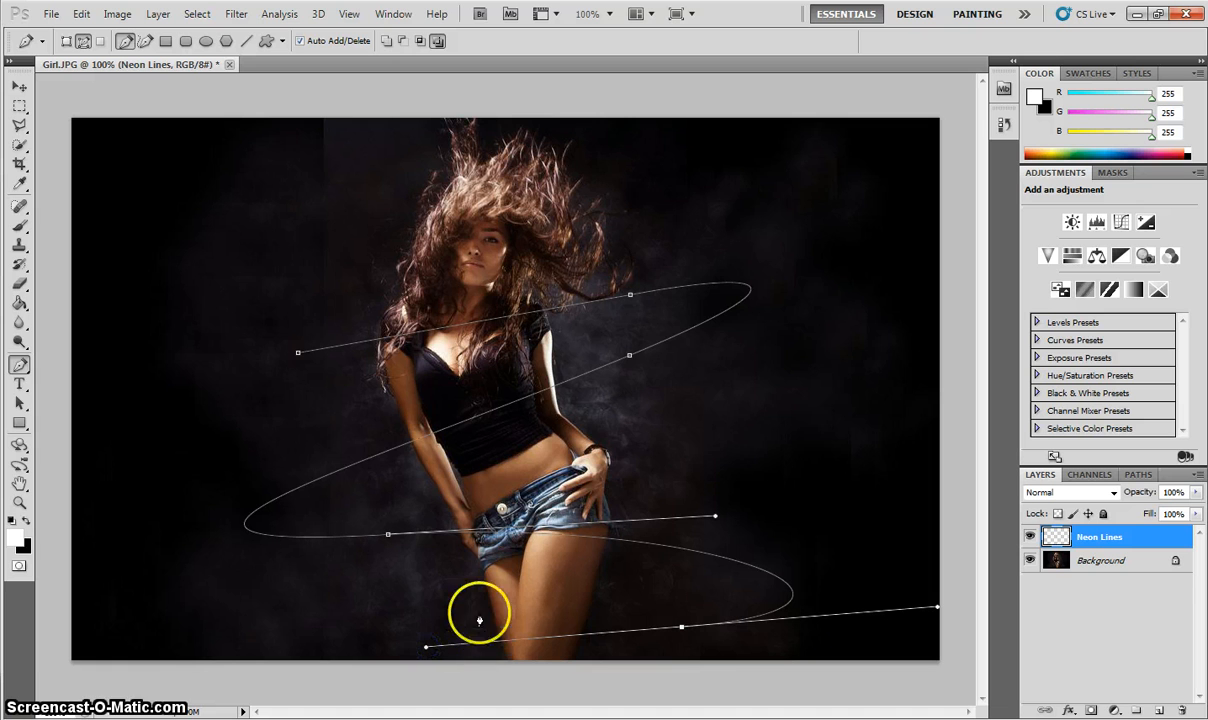
{"action": "mouse_move", "coordinate": [444, 638]}
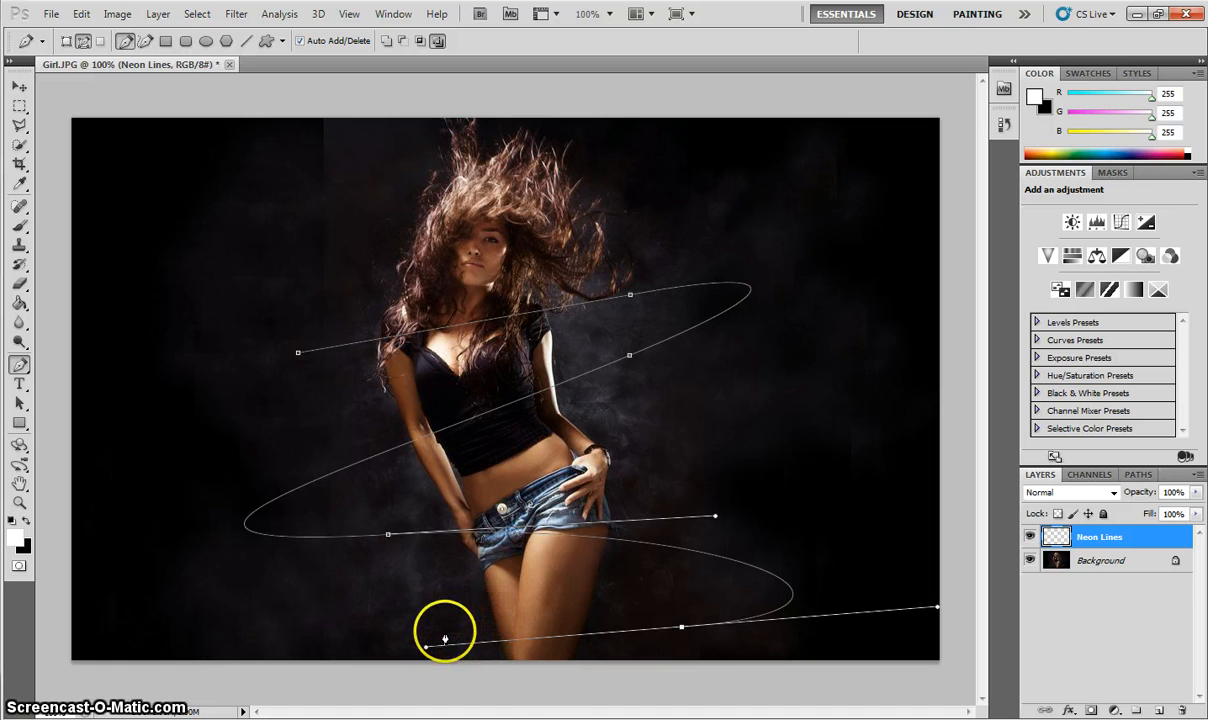
{"action": "mouse_move", "coordinate": [430, 576]}
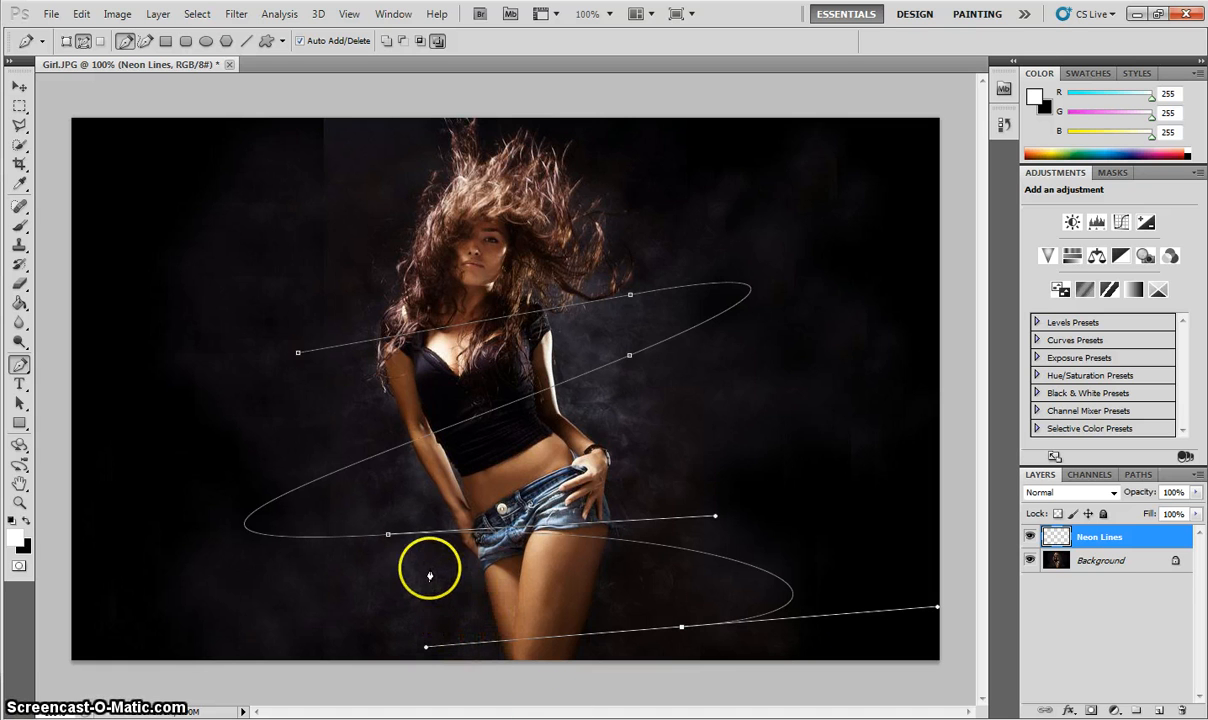
{"action": "mouse_move", "coordinate": [370, 464]}
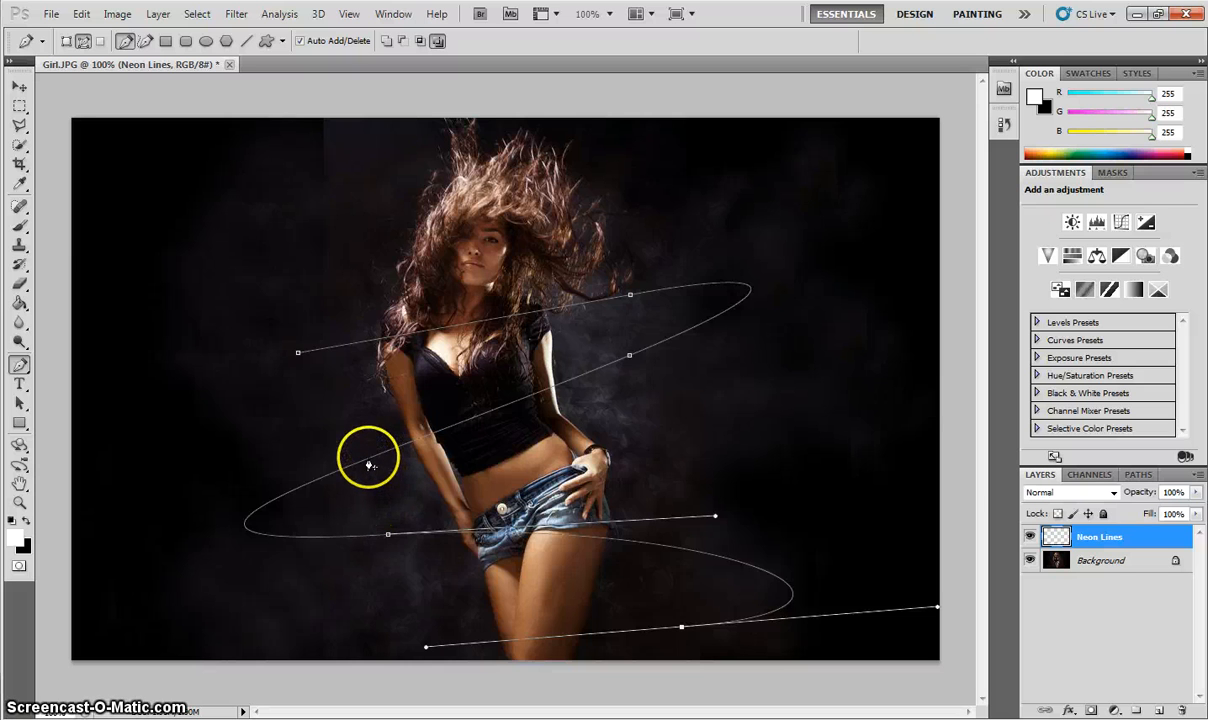
Stroke the spiral path with the Brush tool, producing a white line around the dancer
{"action": "right_click", "coordinate": [368, 462]}
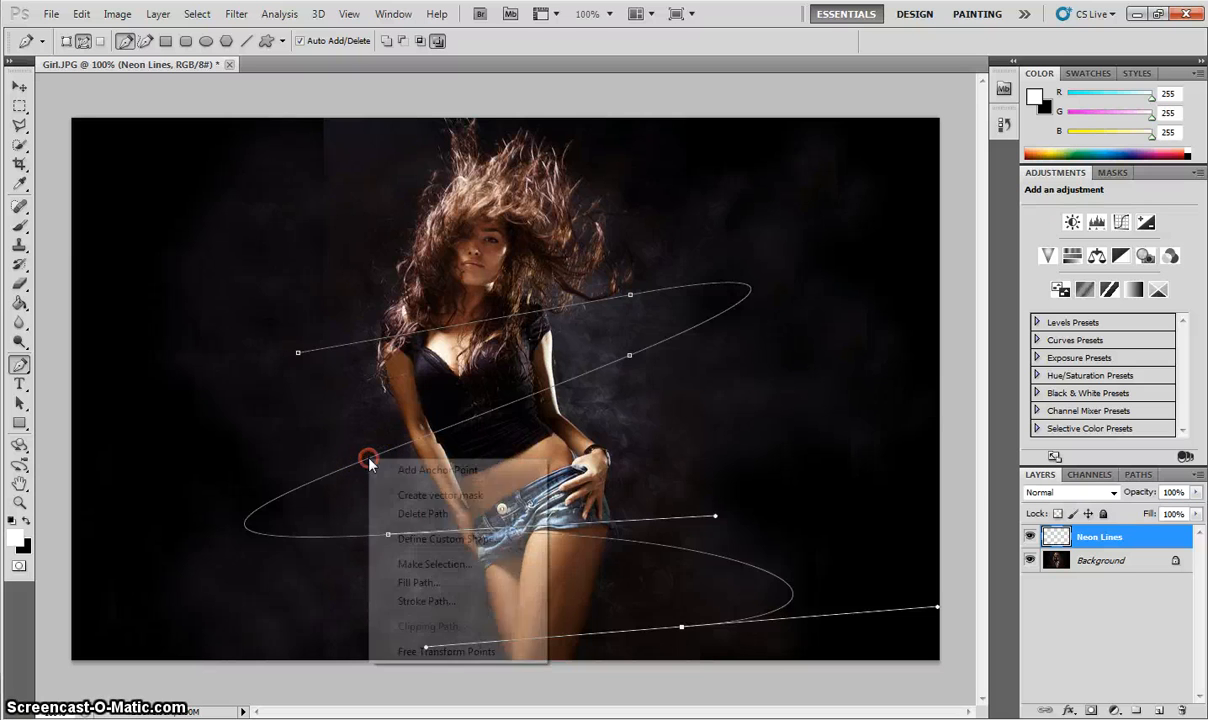
{"action": "mouse_move", "coordinate": [436, 600]}
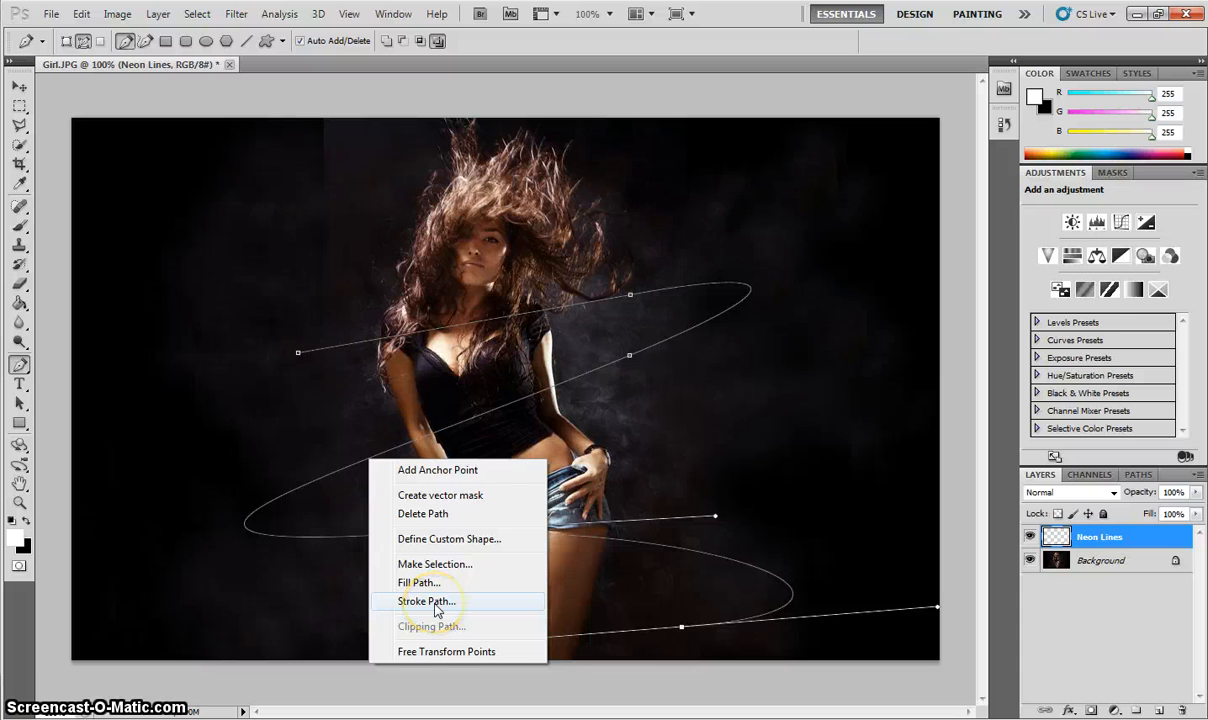
{"action": "left_click", "coordinate": [426, 600]}
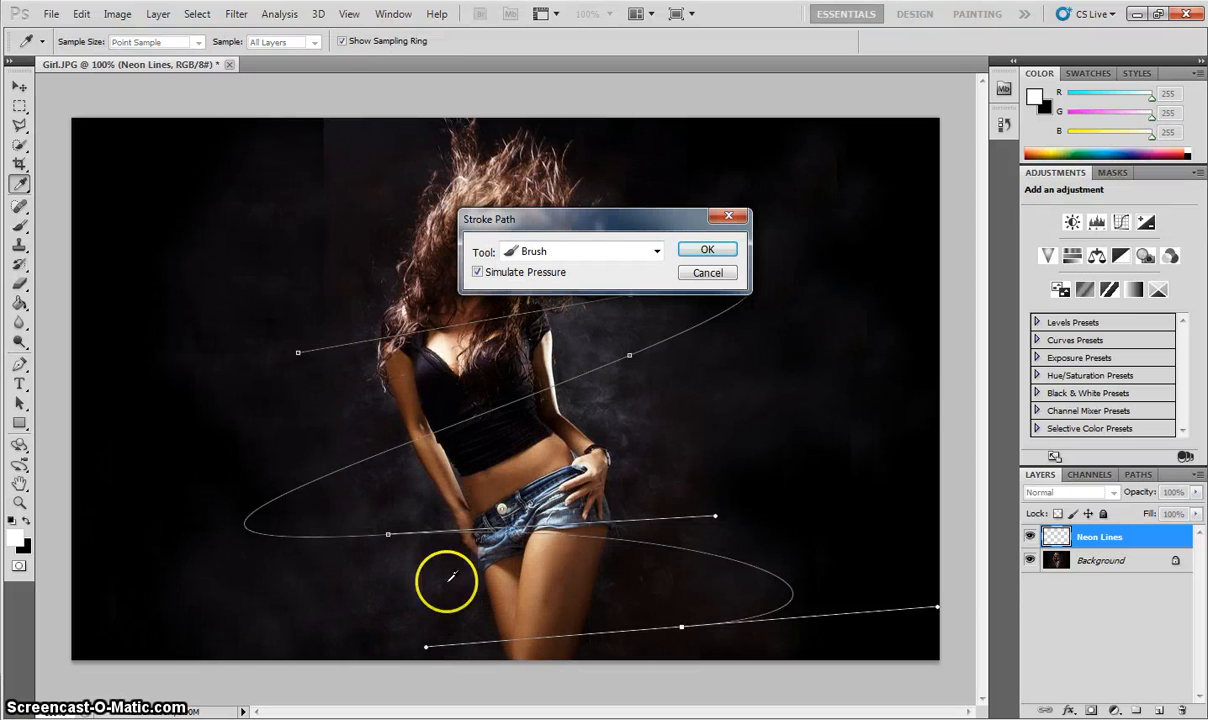
{"action": "left_click", "coordinate": [656, 252]}
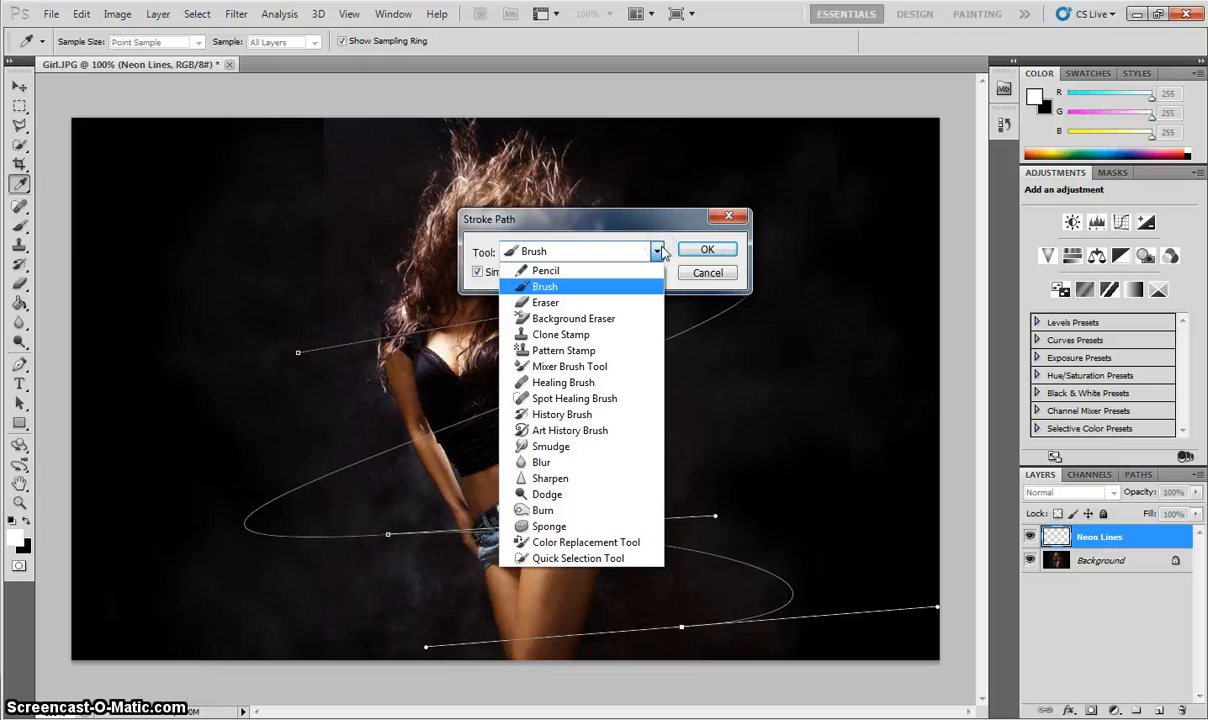
{"action": "mouse_move", "coordinate": [624, 268]}
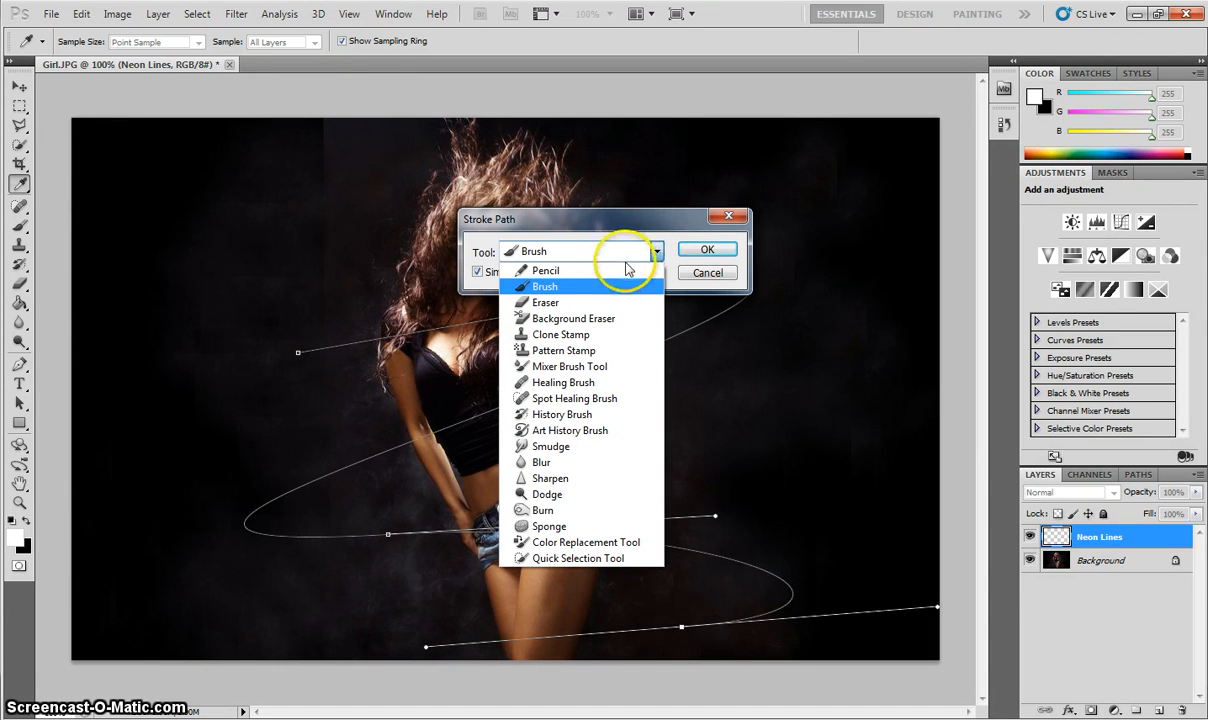
{"action": "mouse_move", "coordinate": [576, 288]}
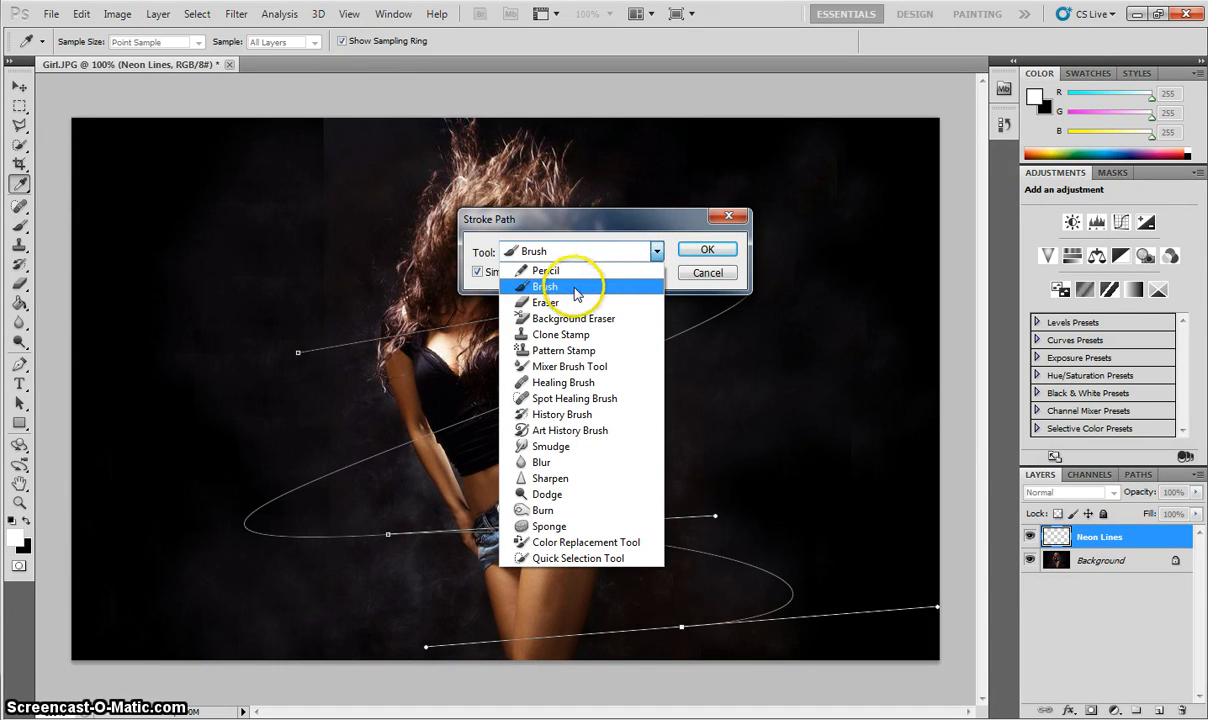
{"action": "left_click", "coordinate": [544, 288]}
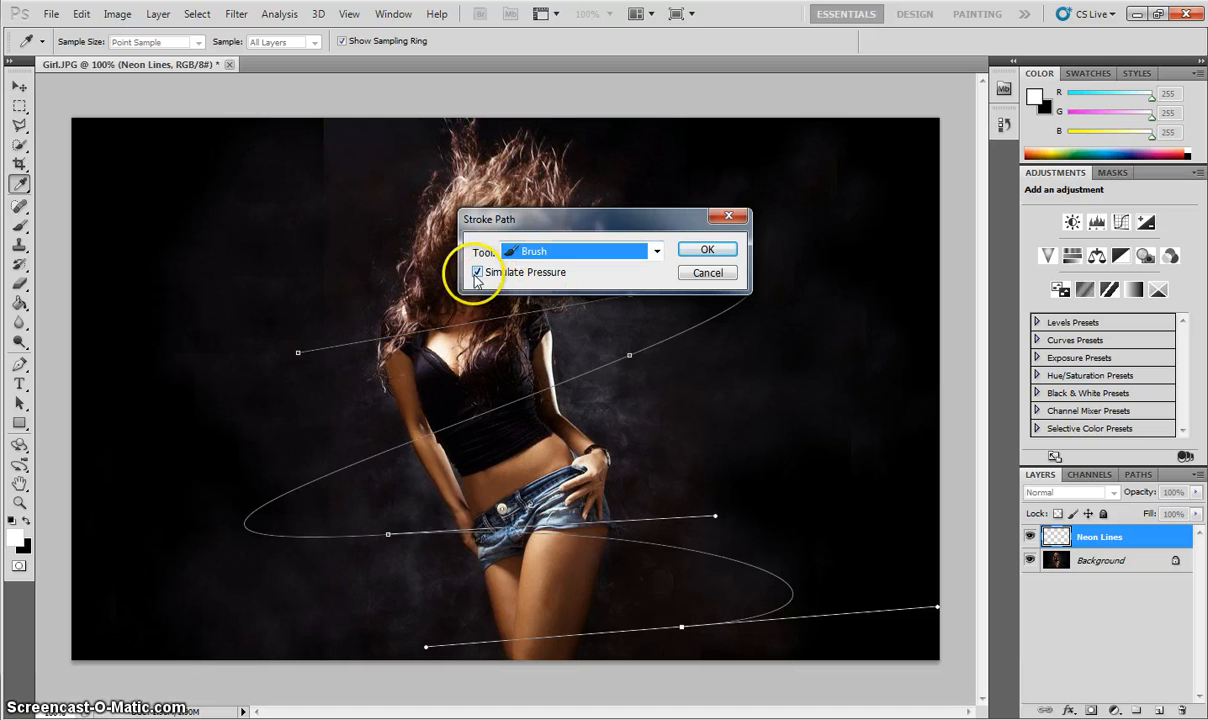
{"action": "mouse_move", "coordinate": [620, 320]}
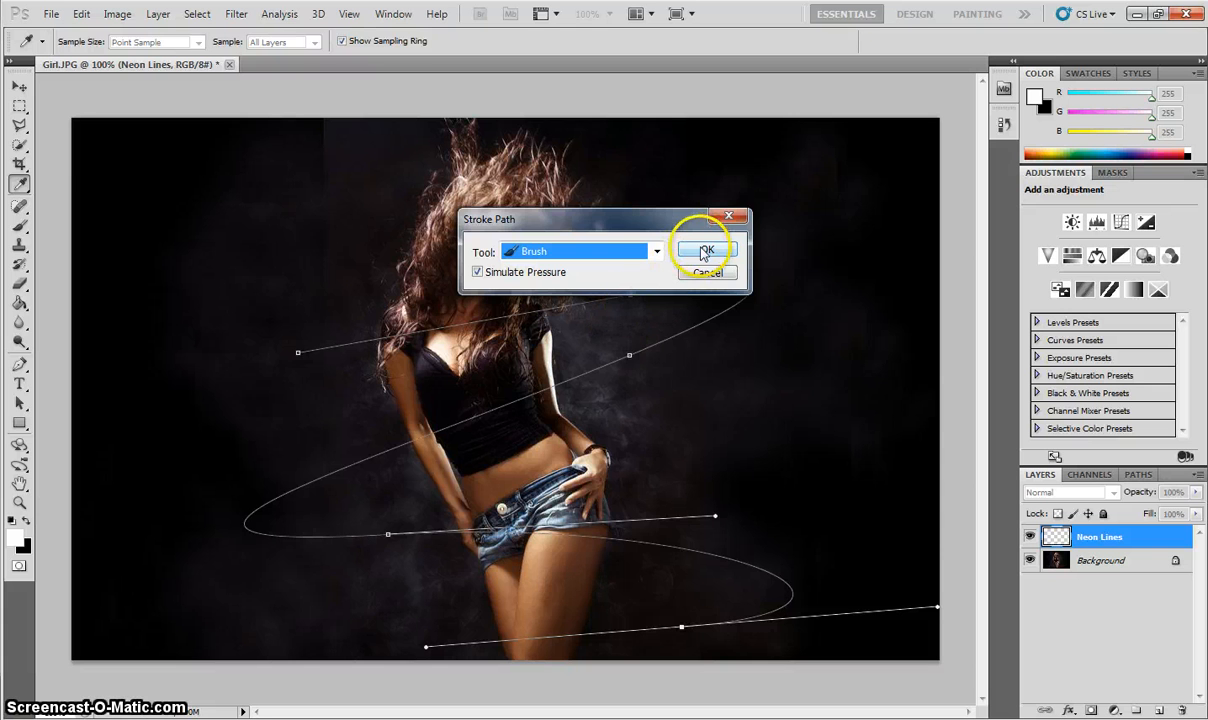
{"action": "left_click", "coordinate": [706, 250]}
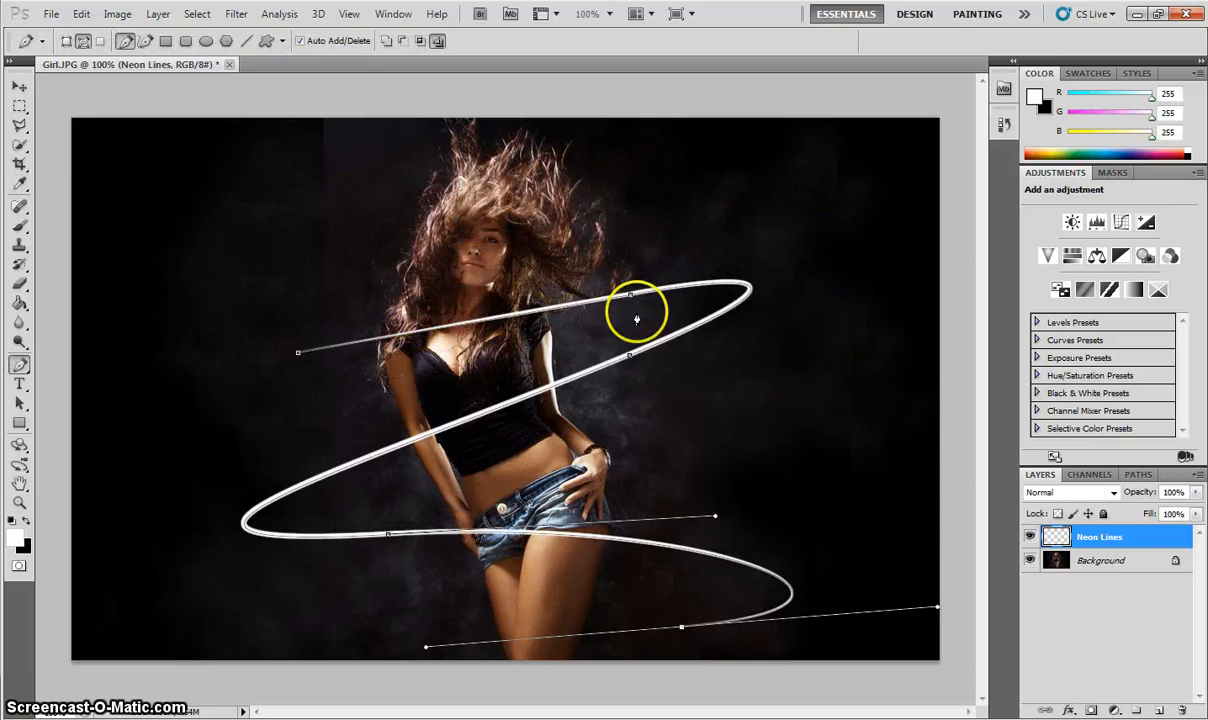
{"action": "mouse_move", "coordinate": [358, 538]}
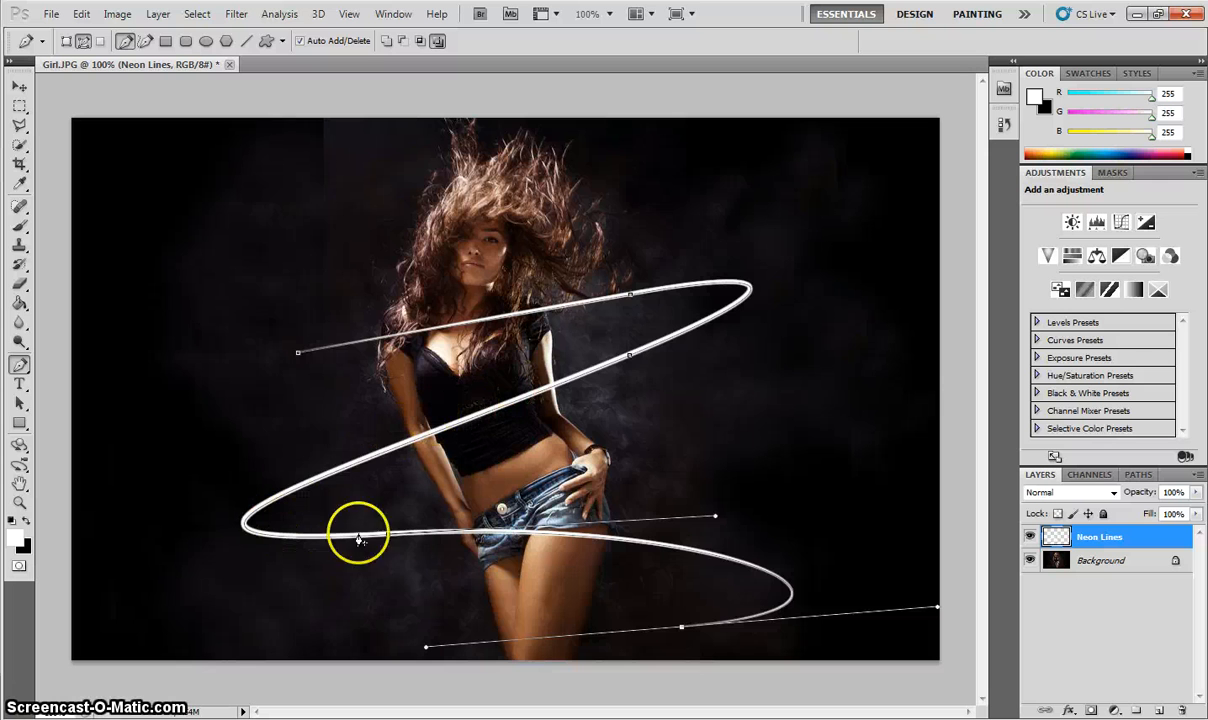
{"action": "mouse_move", "coordinate": [630, 638]}
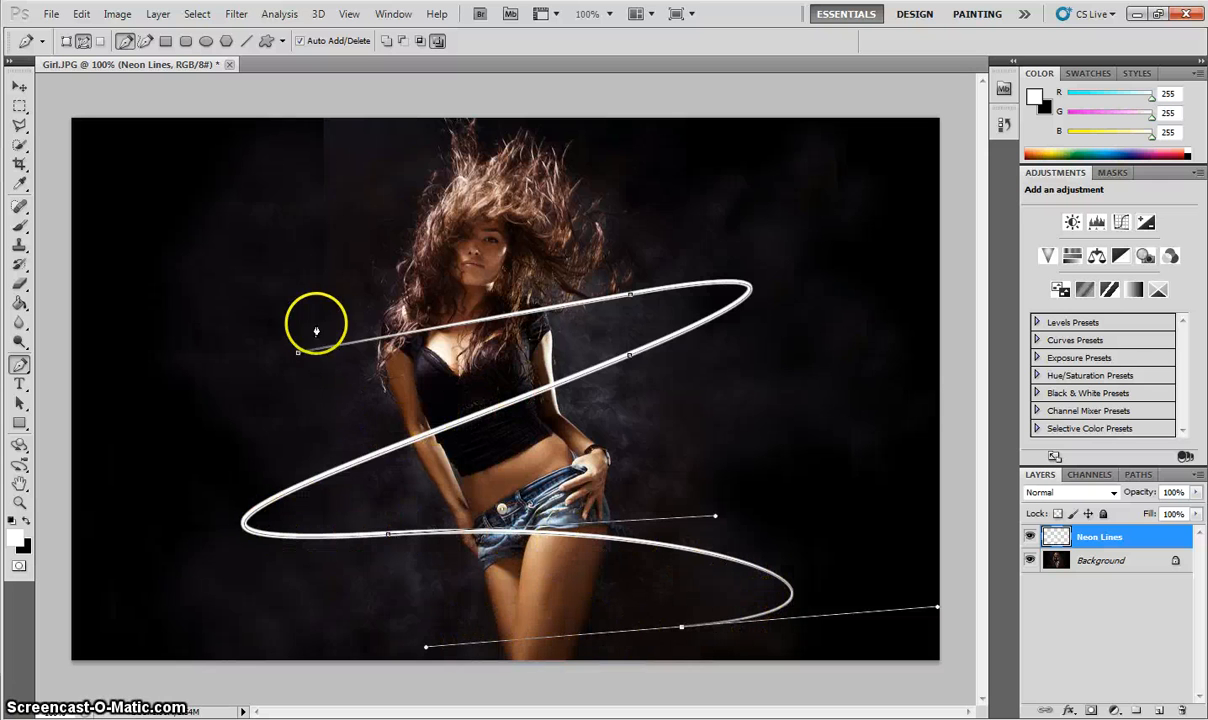
{"action": "mouse_move", "coordinate": [376, 348]}
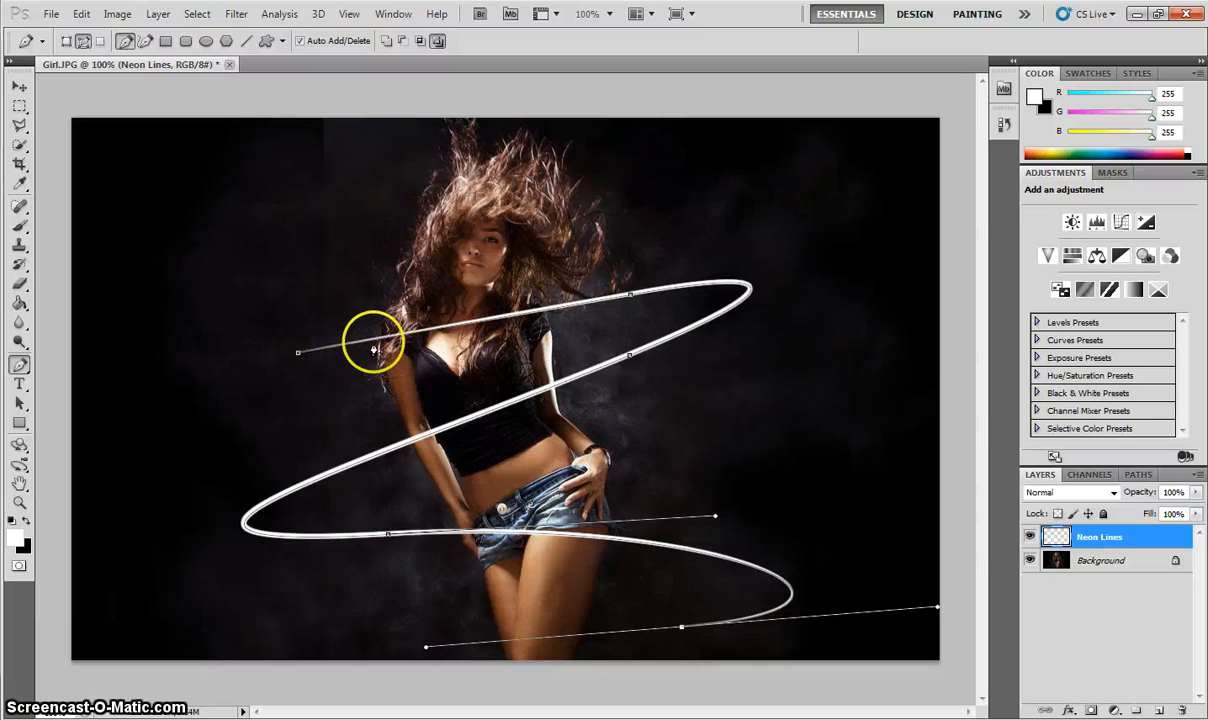
{"action": "mouse_move", "coordinate": [456, 420]}
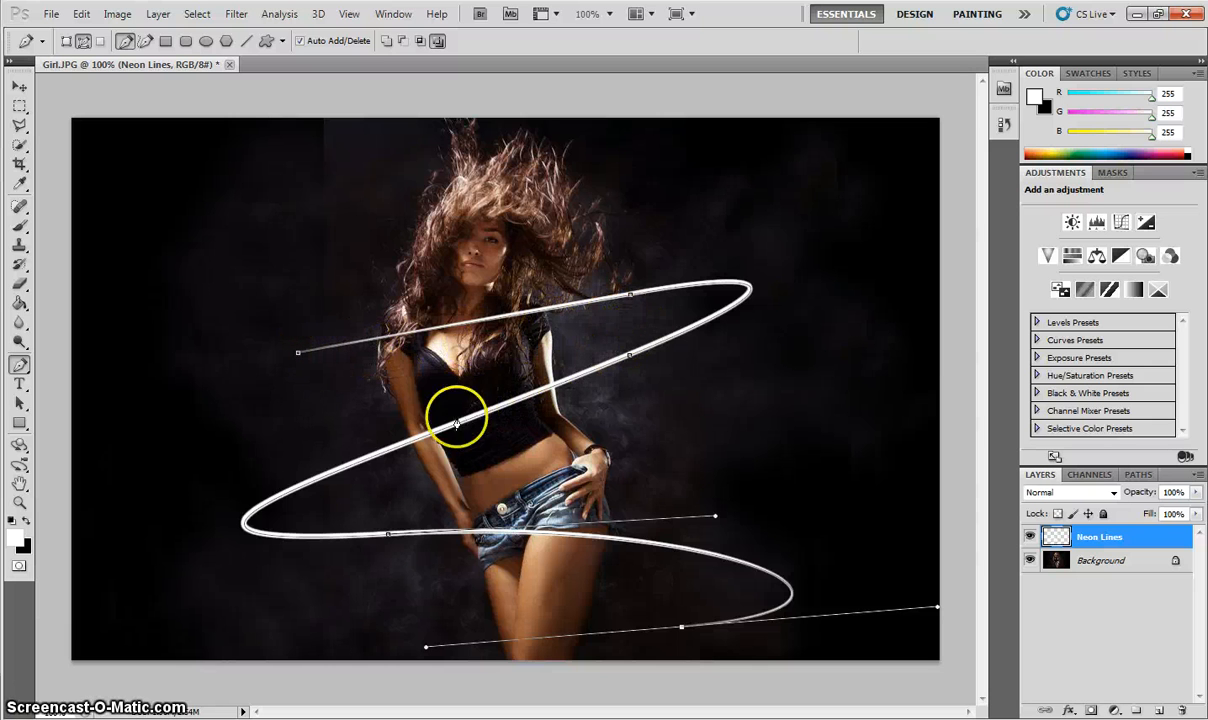
{"action": "mouse_move", "coordinate": [744, 598]}
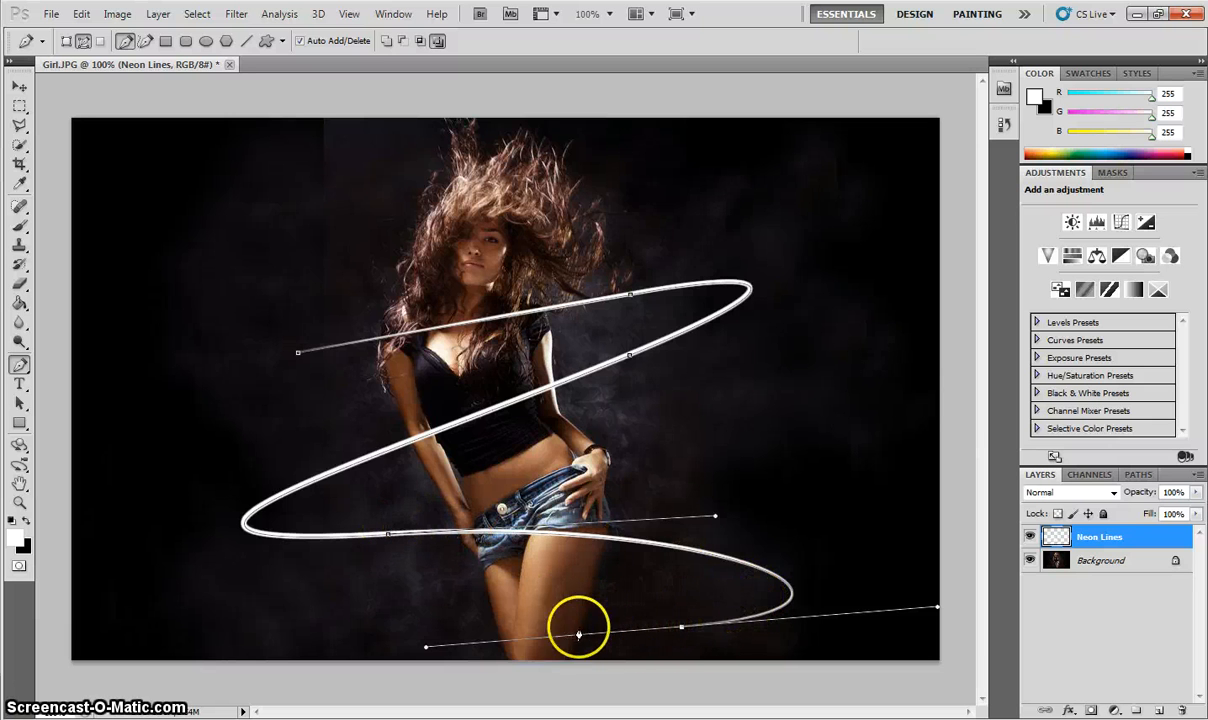
{"action": "mouse_move", "coordinate": [1018, 436]}
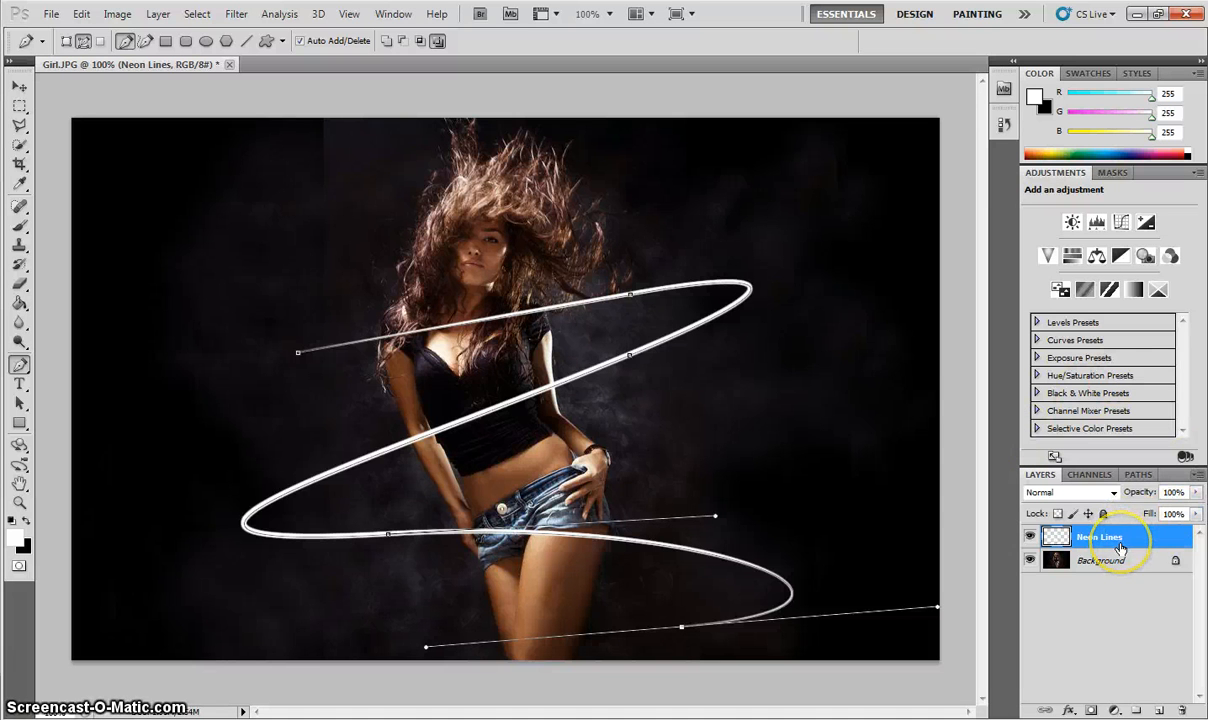
{"action": "mouse_move", "coordinate": [1116, 544]}
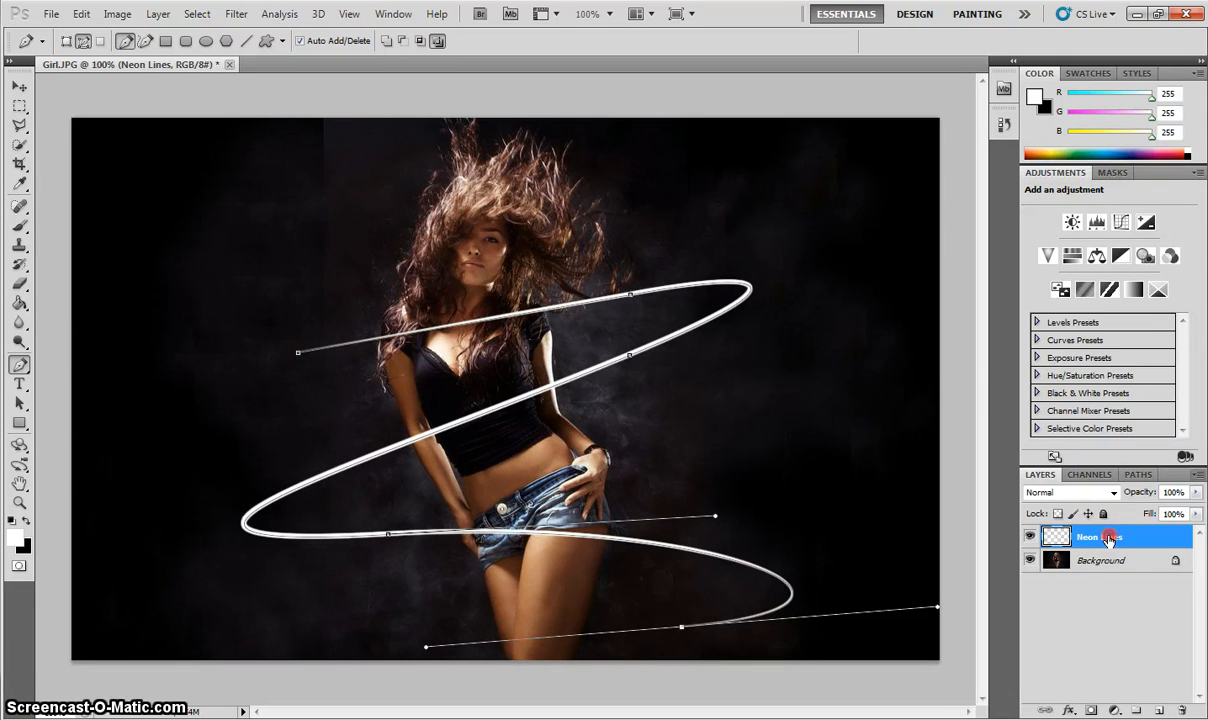
Add an Outer Glow layer style with a pink-purple colour to the Neon Lines layer
{"action": "right_click", "coordinate": [1100, 536]}
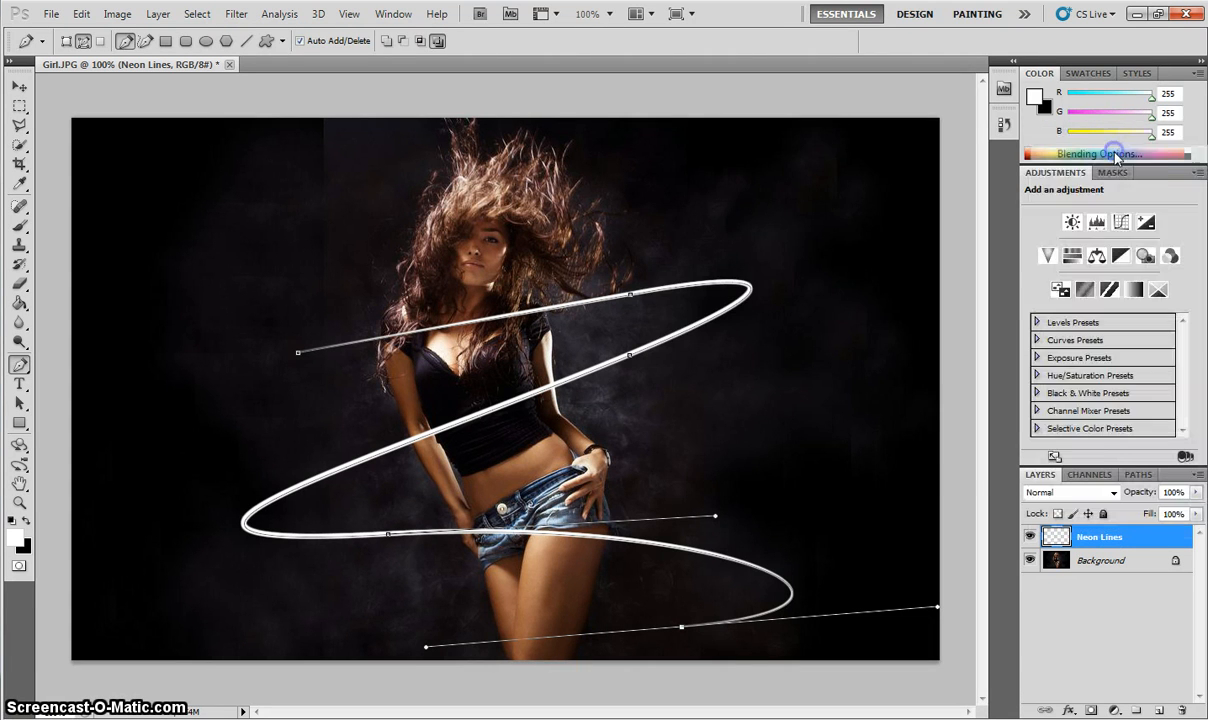
{"action": "left_click", "coordinate": [1096, 152]}
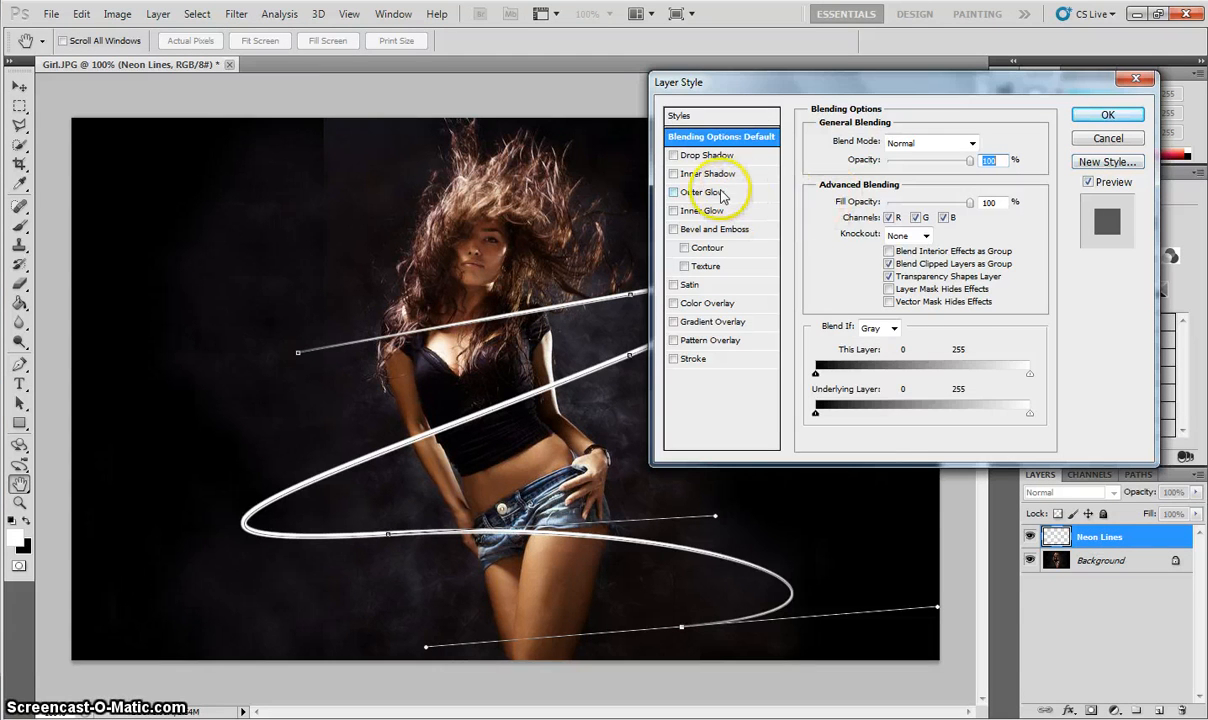
{"action": "left_click", "coordinate": [706, 192]}
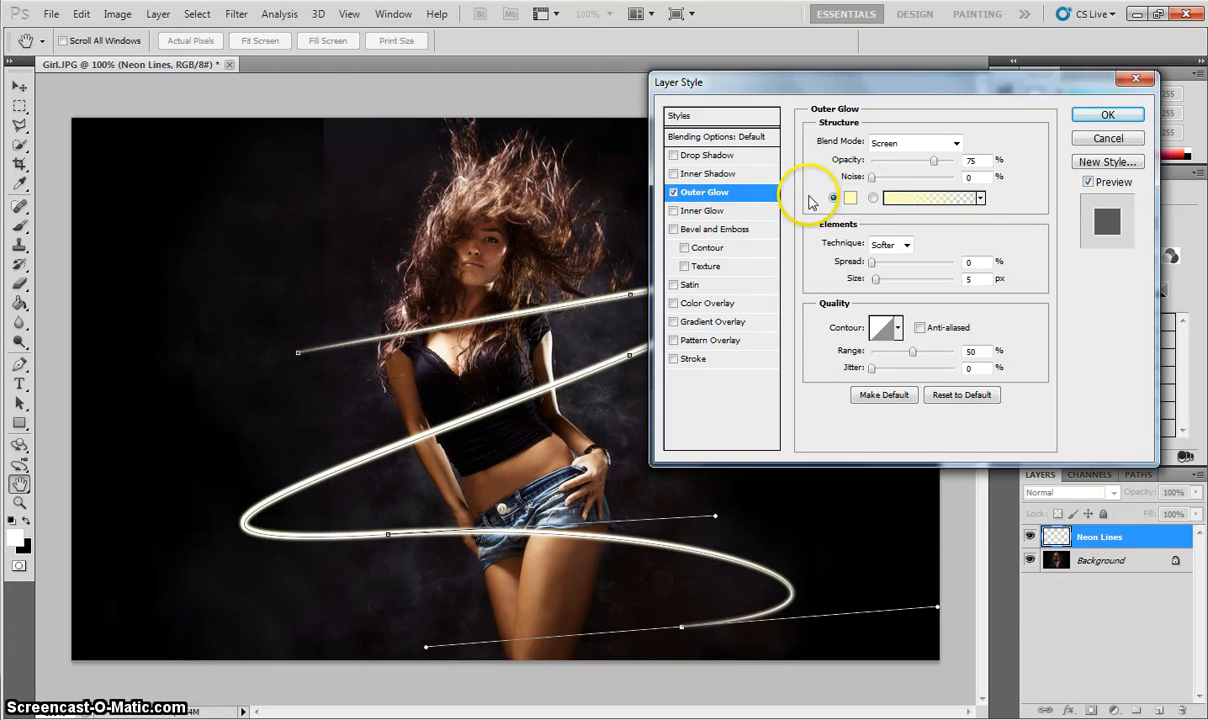
{"action": "left_click", "coordinate": [848, 198]}
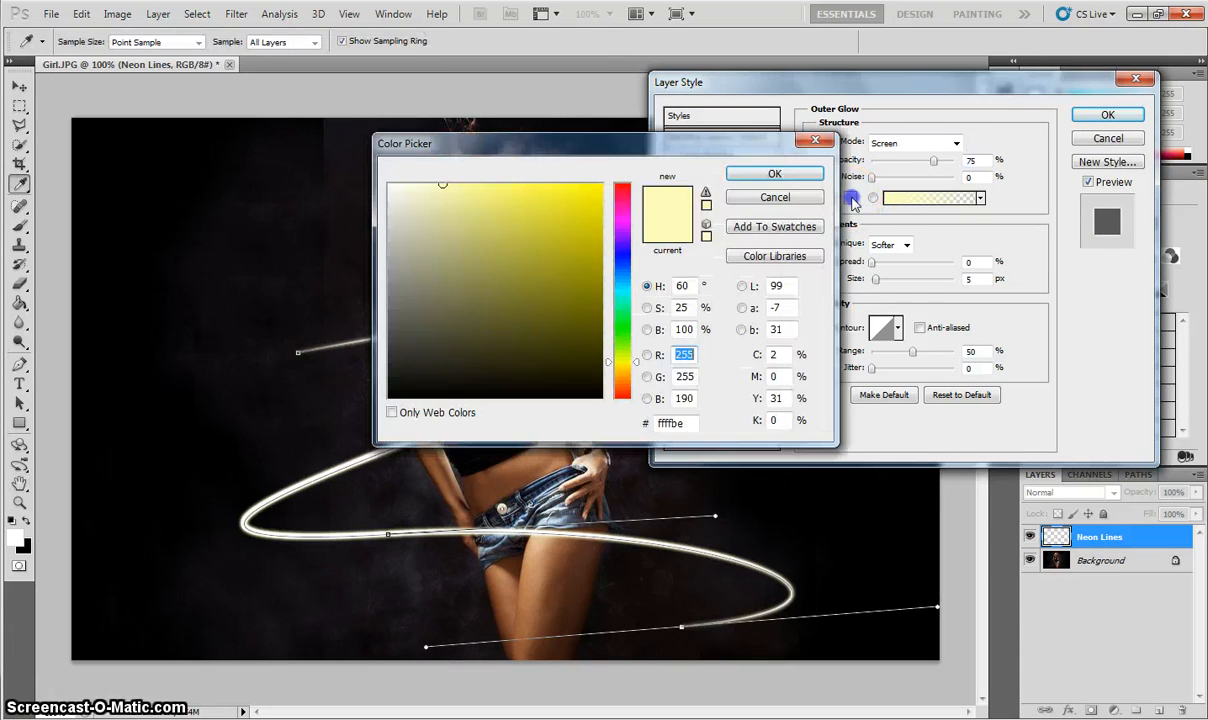
{"action": "left_click", "coordinate": [590, 222]}
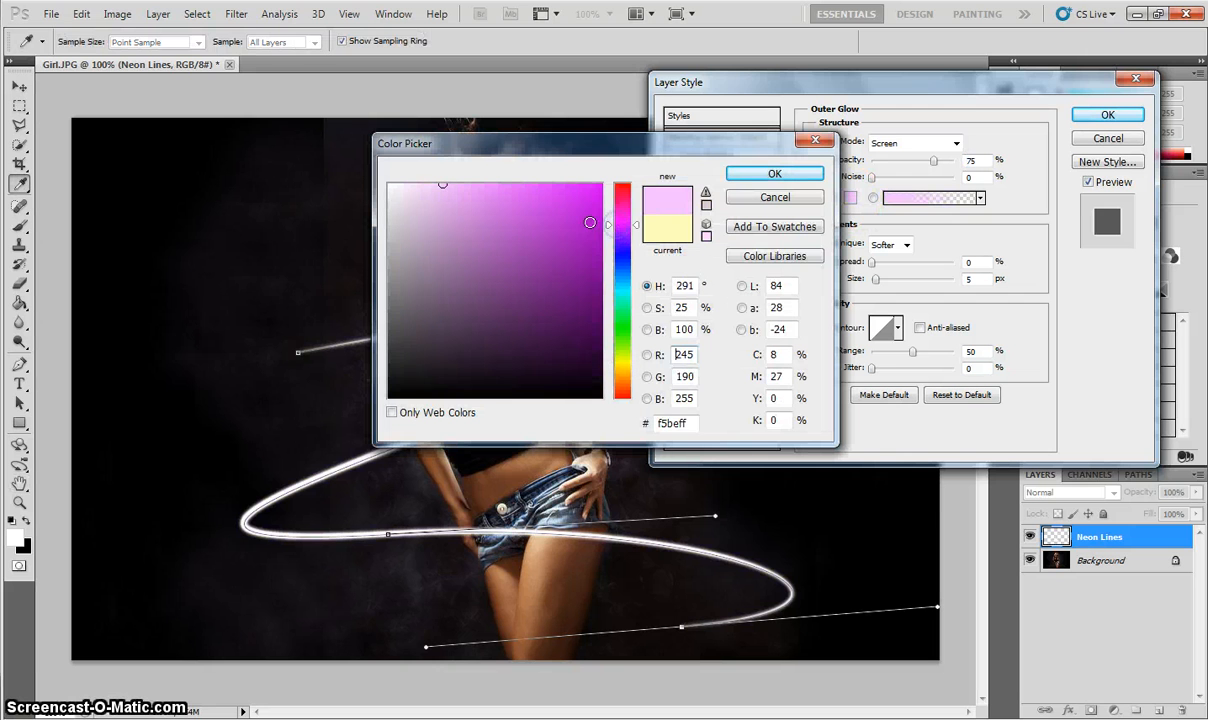
{"action": "left_click", "coordinate": [576, 232]}
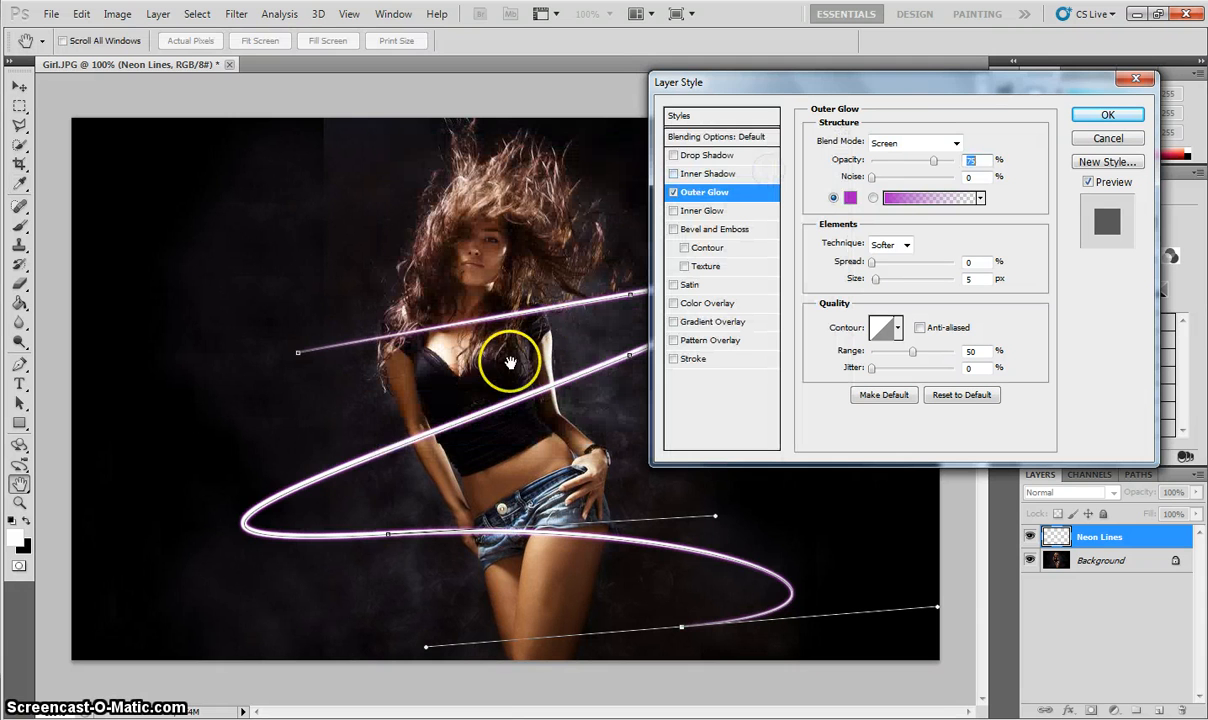
{"action": "mouse_move", "coordinate": [390, 452]}
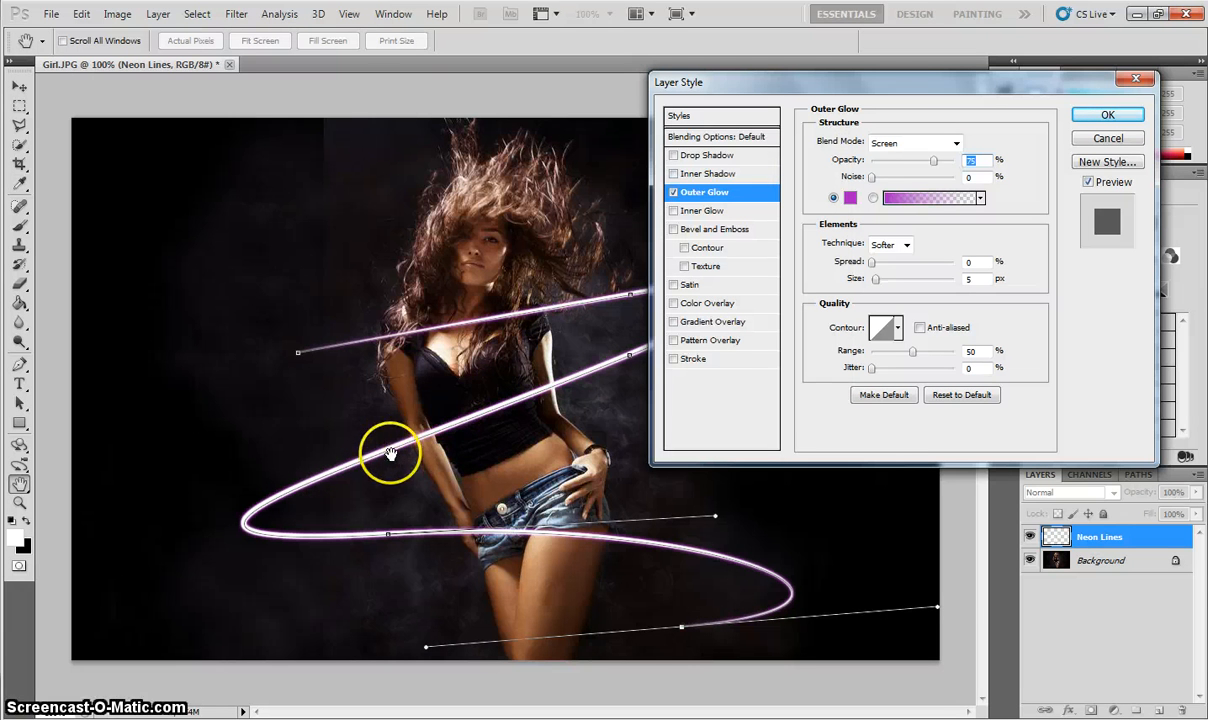
{"action": "mouse_move", "coordinate": [452, 440]}
{"action": "type", "text": "10"}
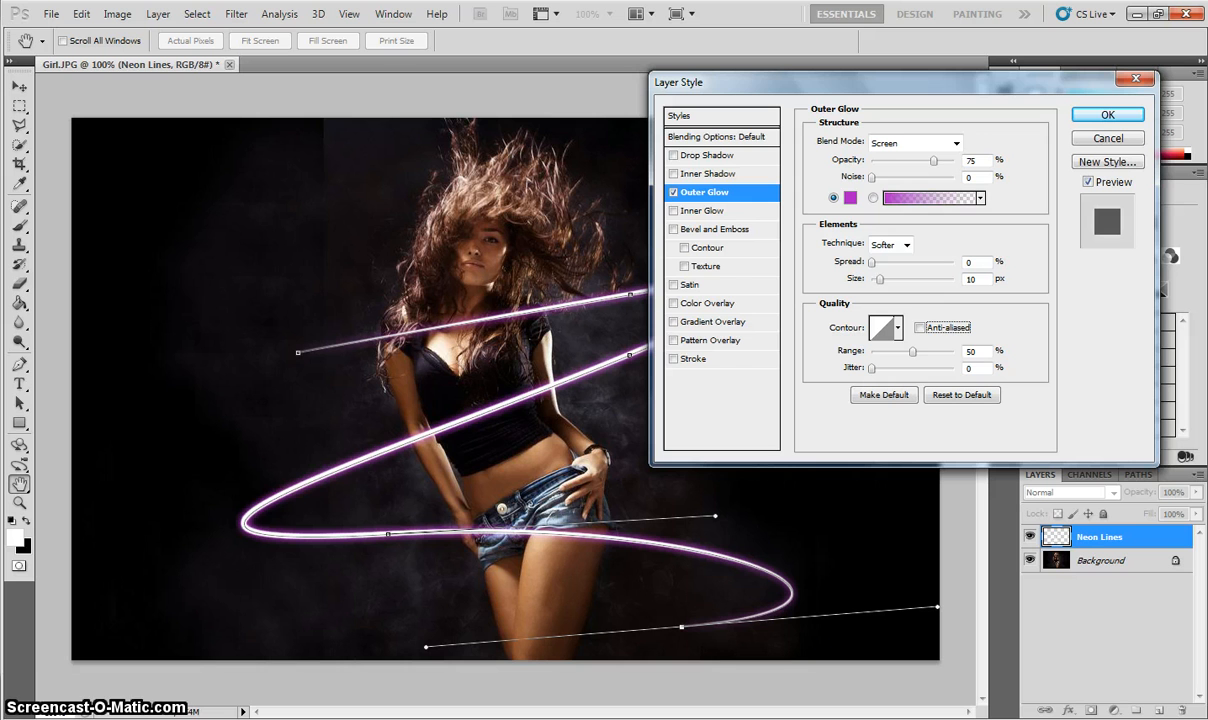
{"action": "mouse_move", "coordinate": [436, 436]}
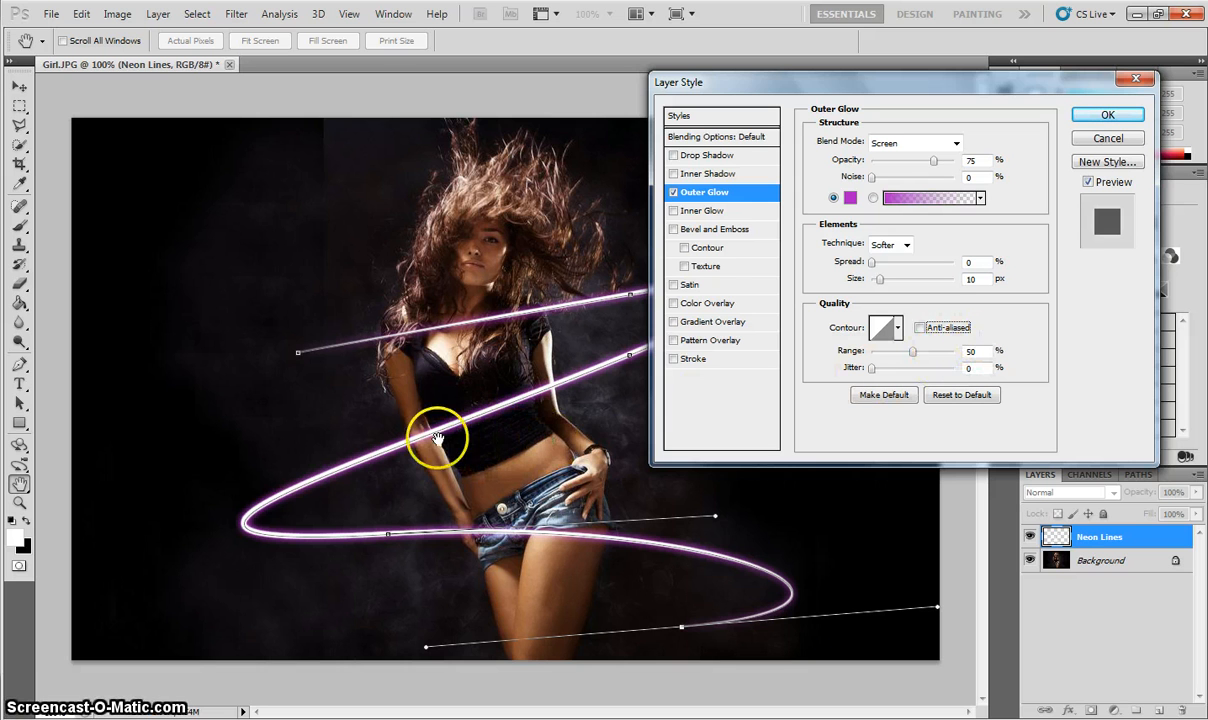
{"action": "mouse_move", "coordinate": [524, 414]}
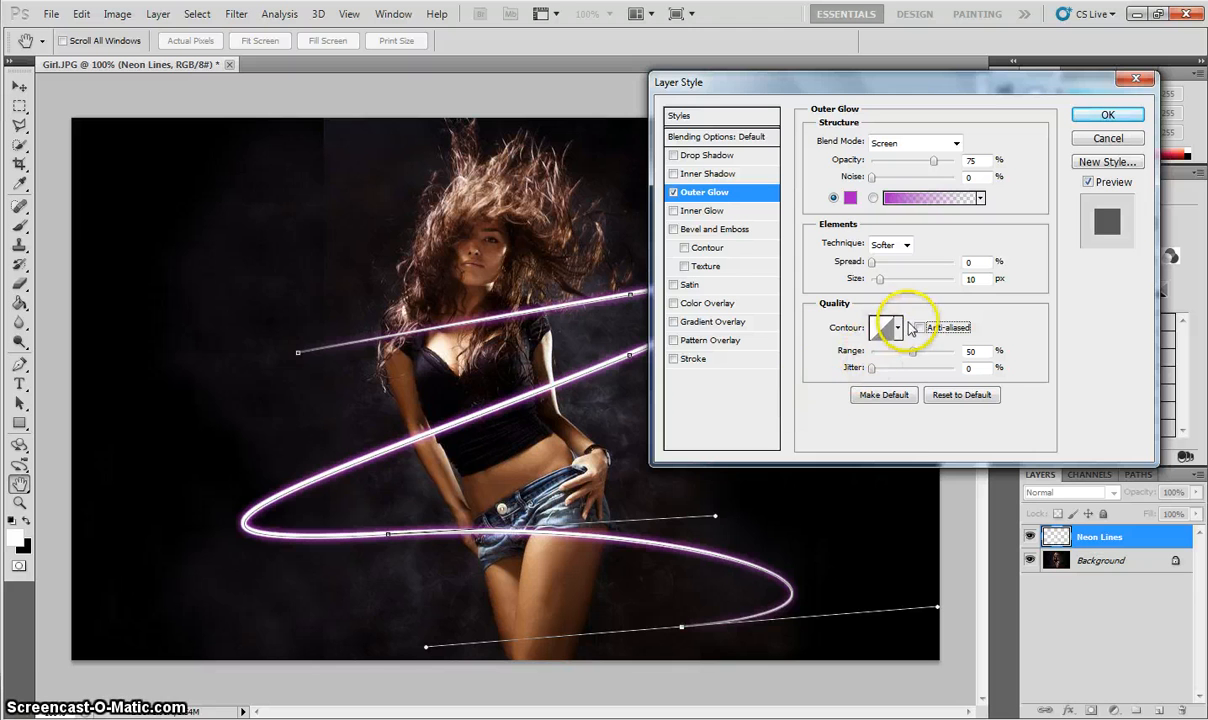
{"action": "left_click", "coordinate": [902, 328]}
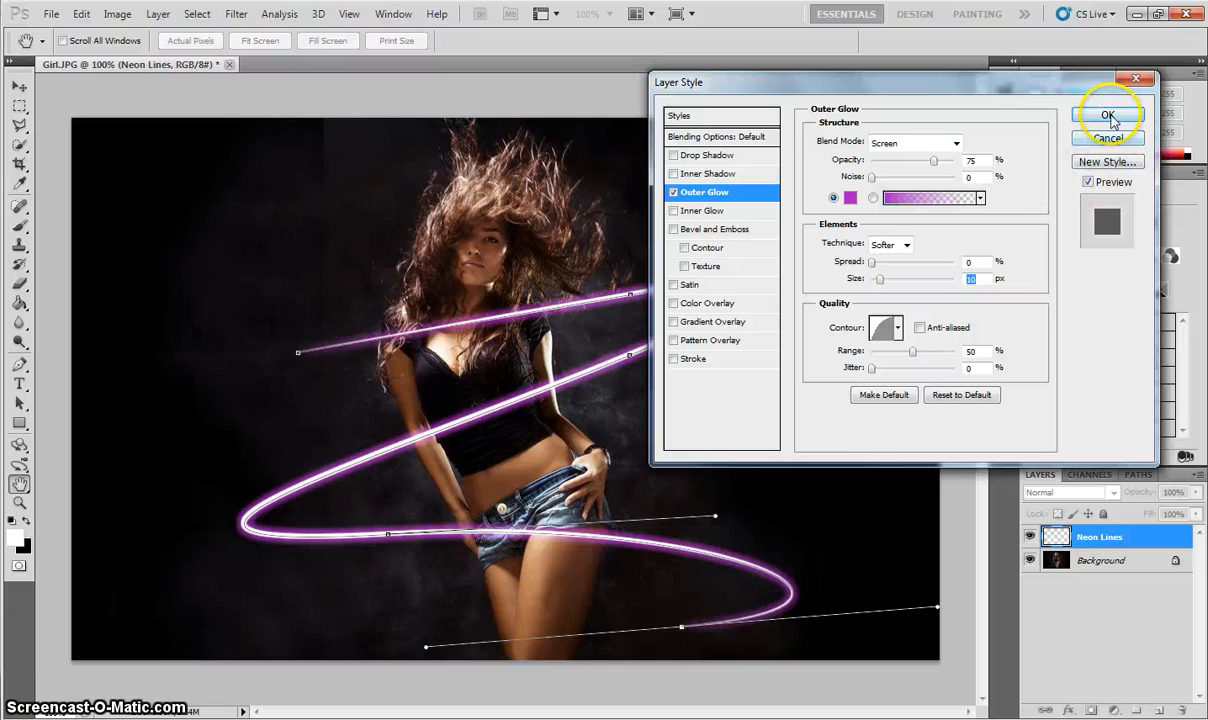
{"action": "left_click", "coordinate": [1108, 114]}
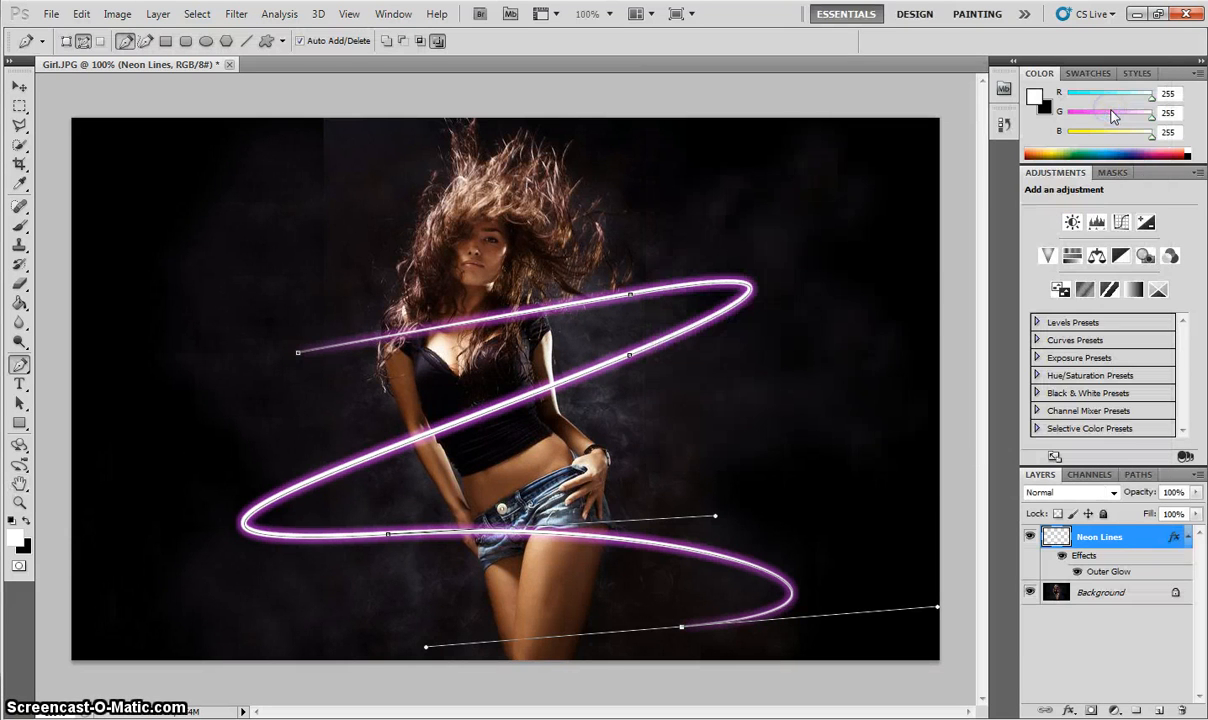
{"action": "mouse_move", "coordinate": [690, 410]}
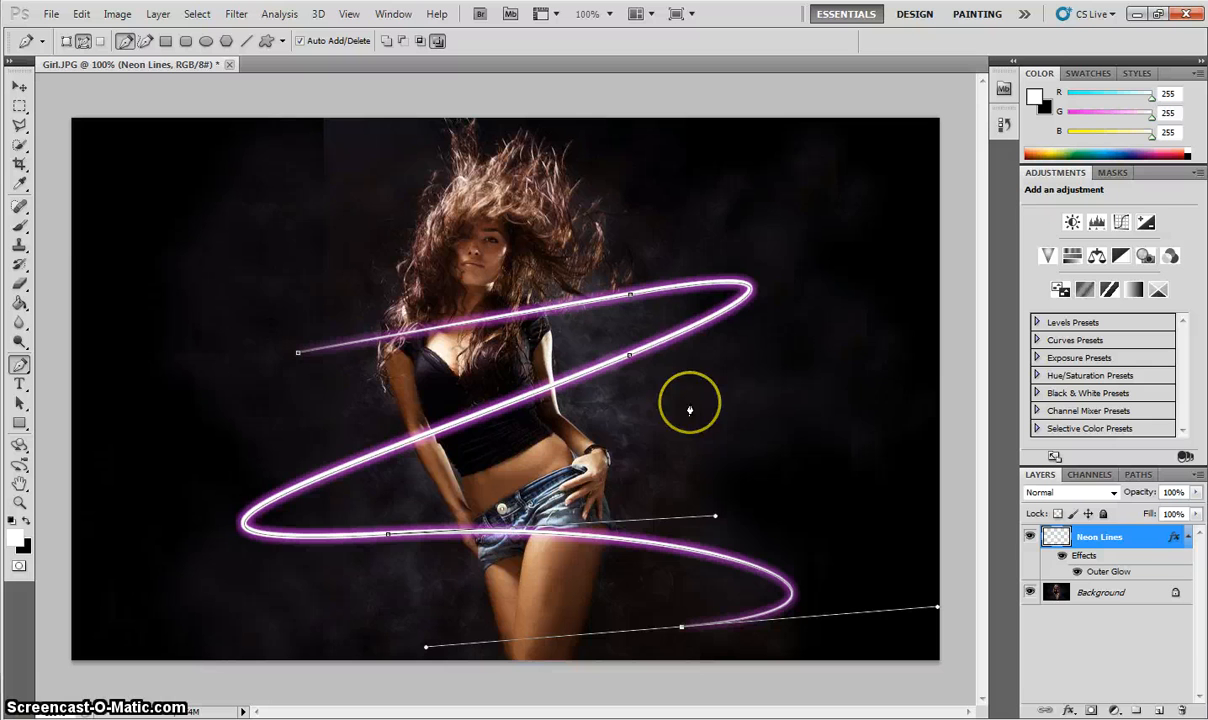
{"action": "mouse_move", "coordinate": [702, 428]}
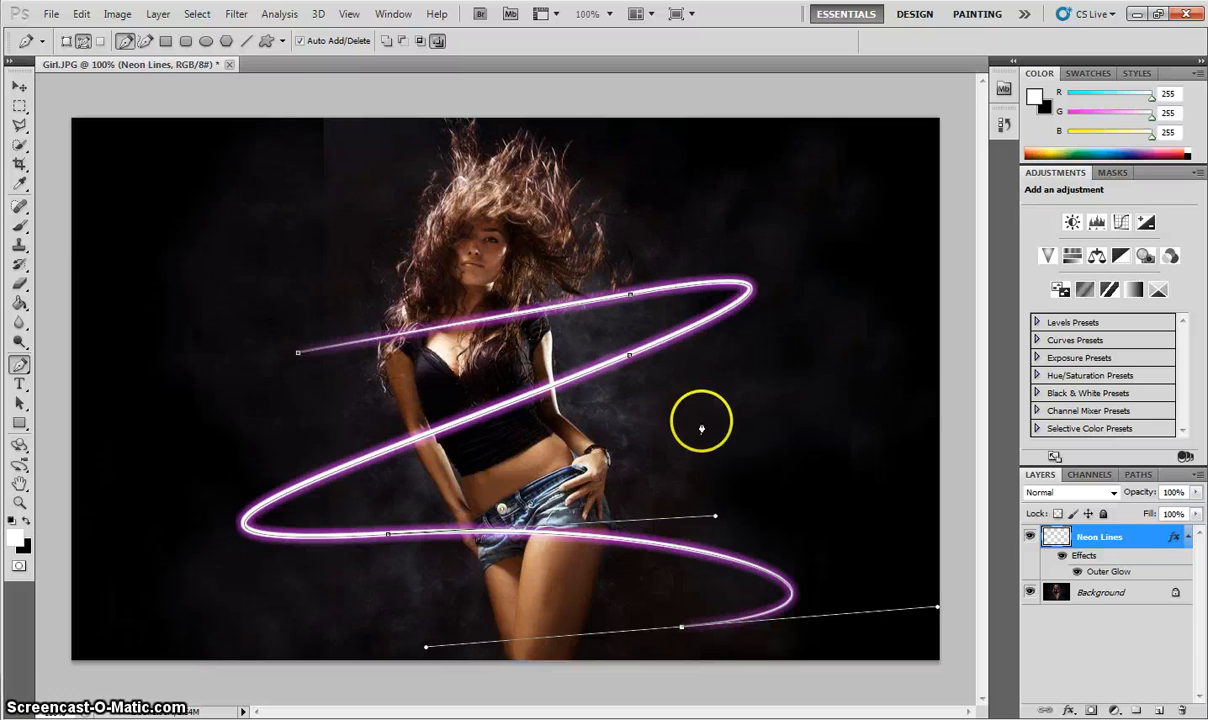
{"action": "mouse_move", "coordinate": [52, 216]}
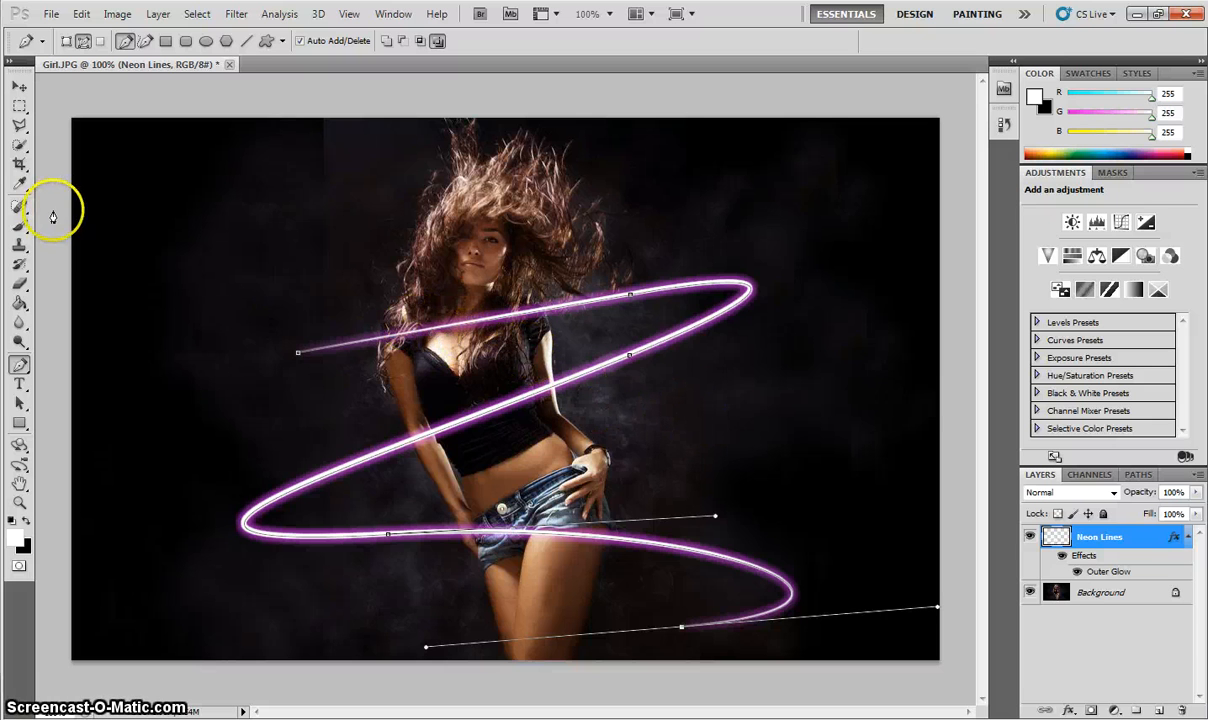
Erase the glowing strokes over her chest, in front of her hand, and across her hip and thigh
{"action": "left_click", "coordinate": [20, 288]}
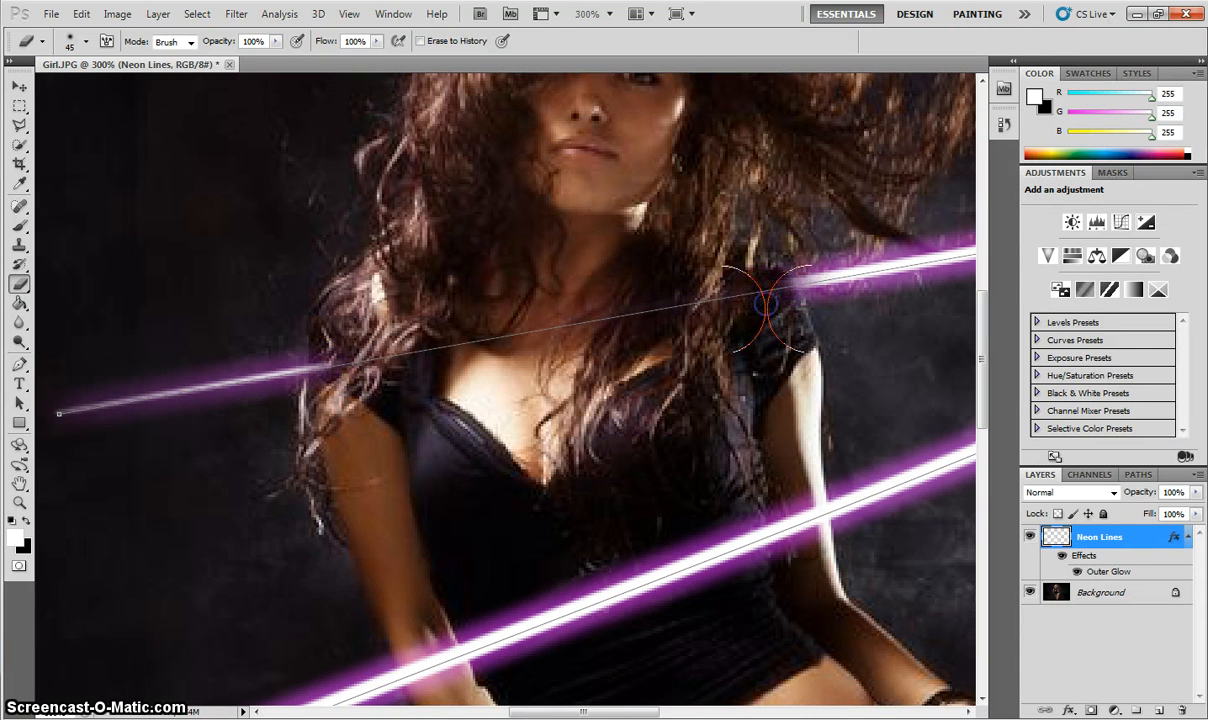
{"action": "mouse_move", "coordinate": [636, 352]}
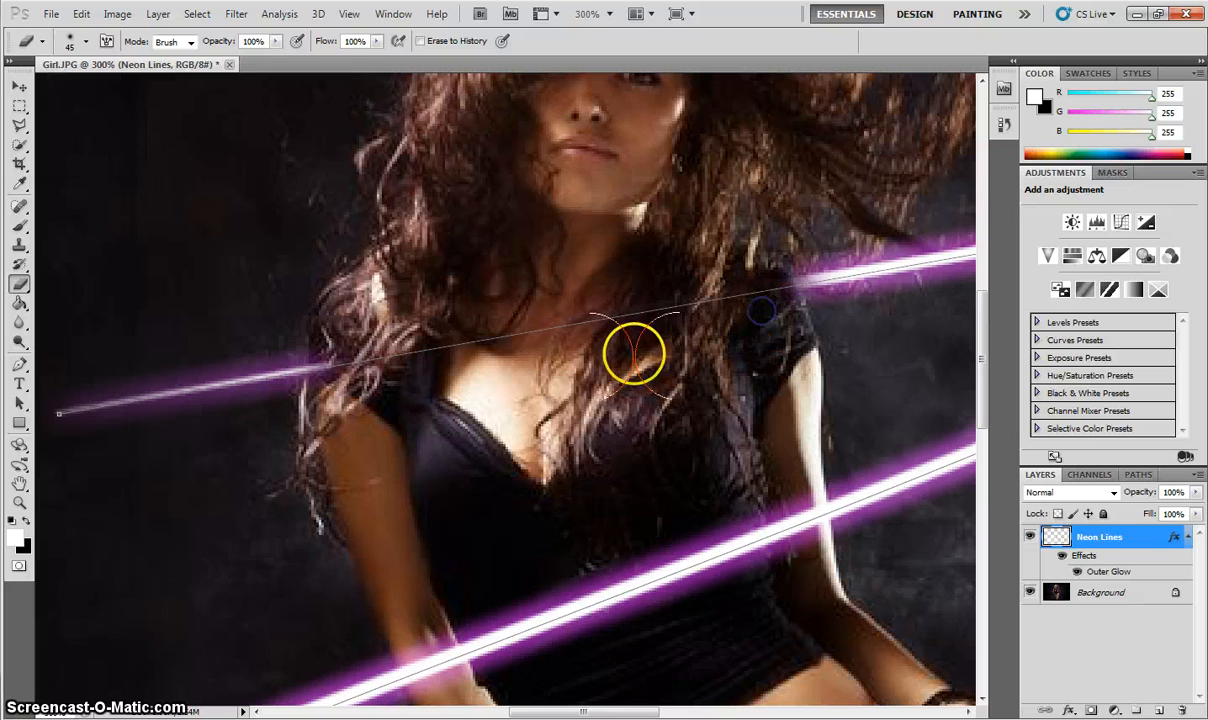
{"action": "left_click_drag", "start_coordinate": [636, 352], "coordinate": [344, 380]}
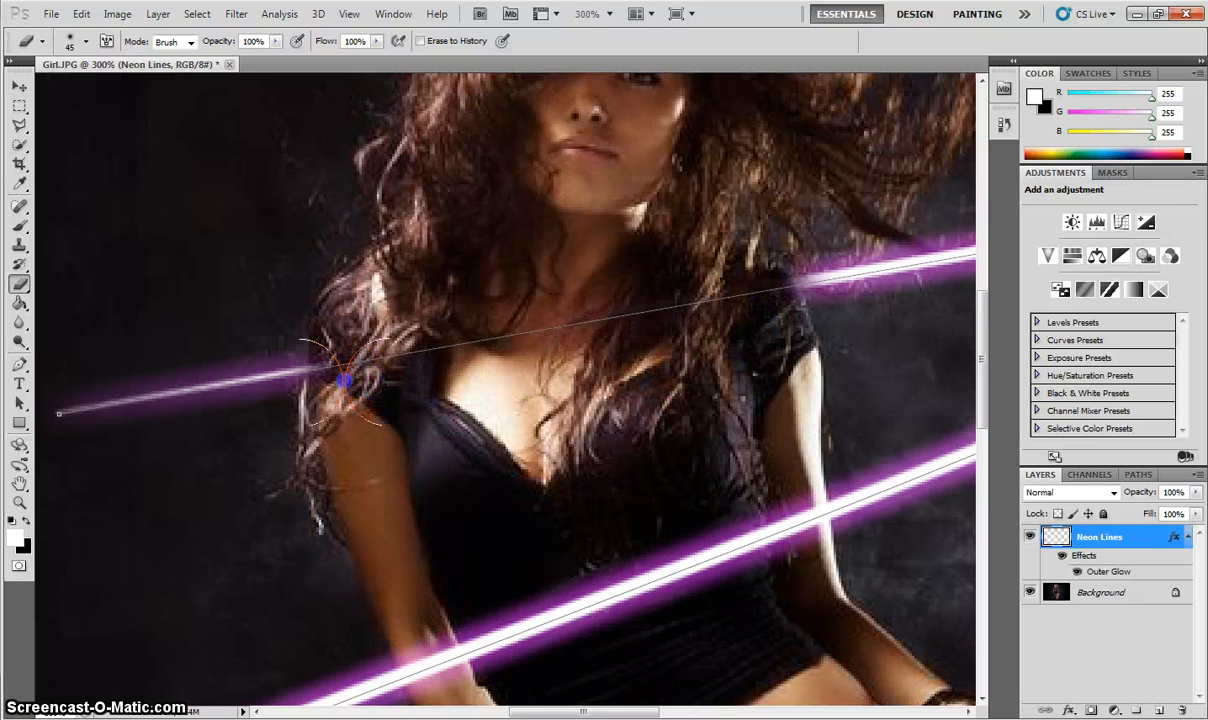
{"action": "mouse_move", "coordinate": [476, 308]}
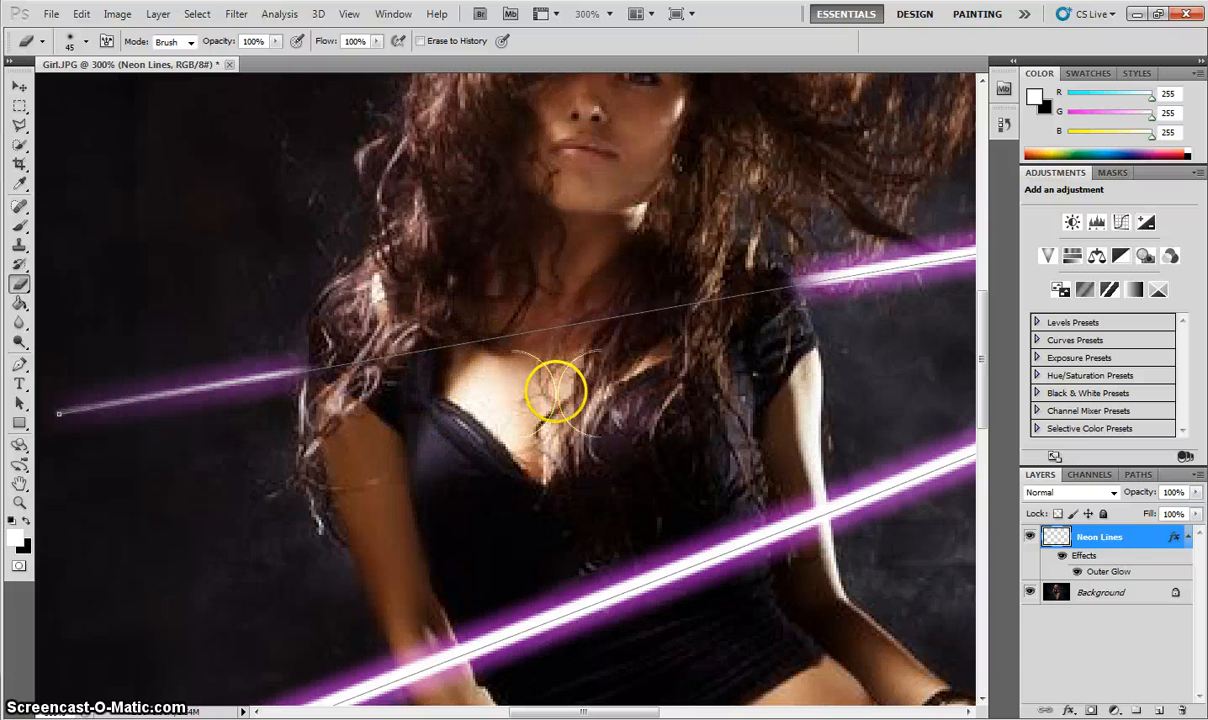
{"action": "key", "text": "ctrl+minus"}
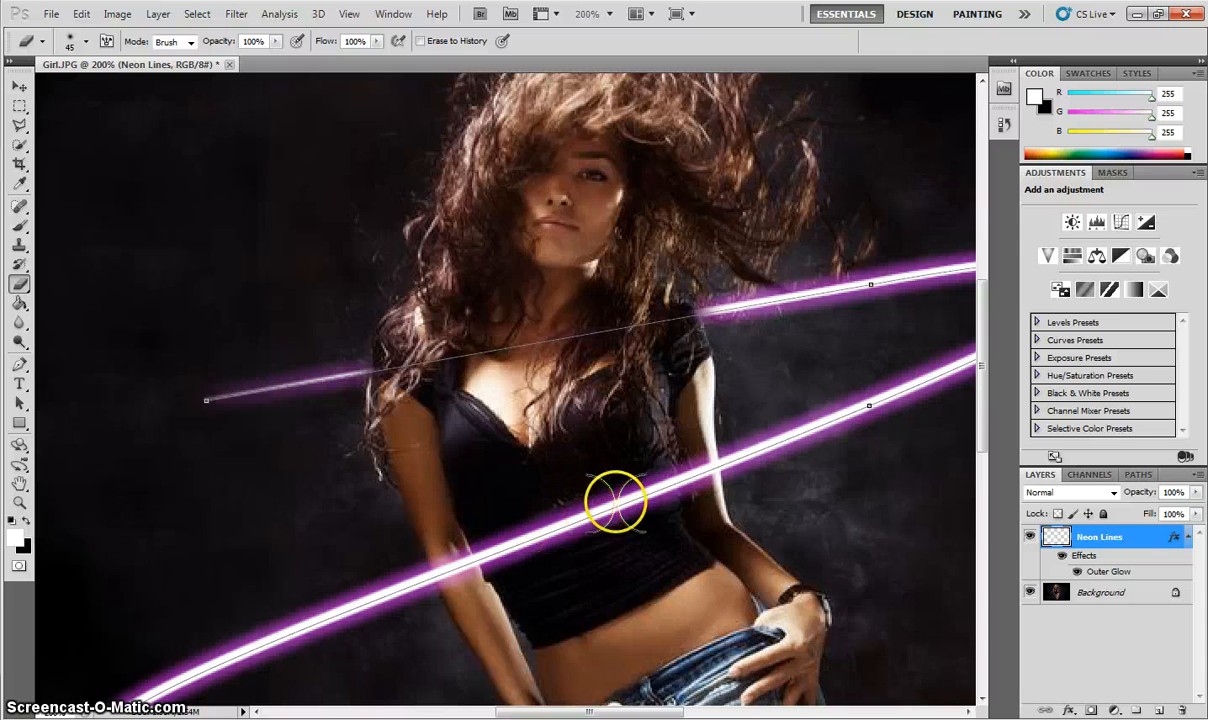
{"action": "scroll", "scroll_direction": "down", "scroll_amount": 3}
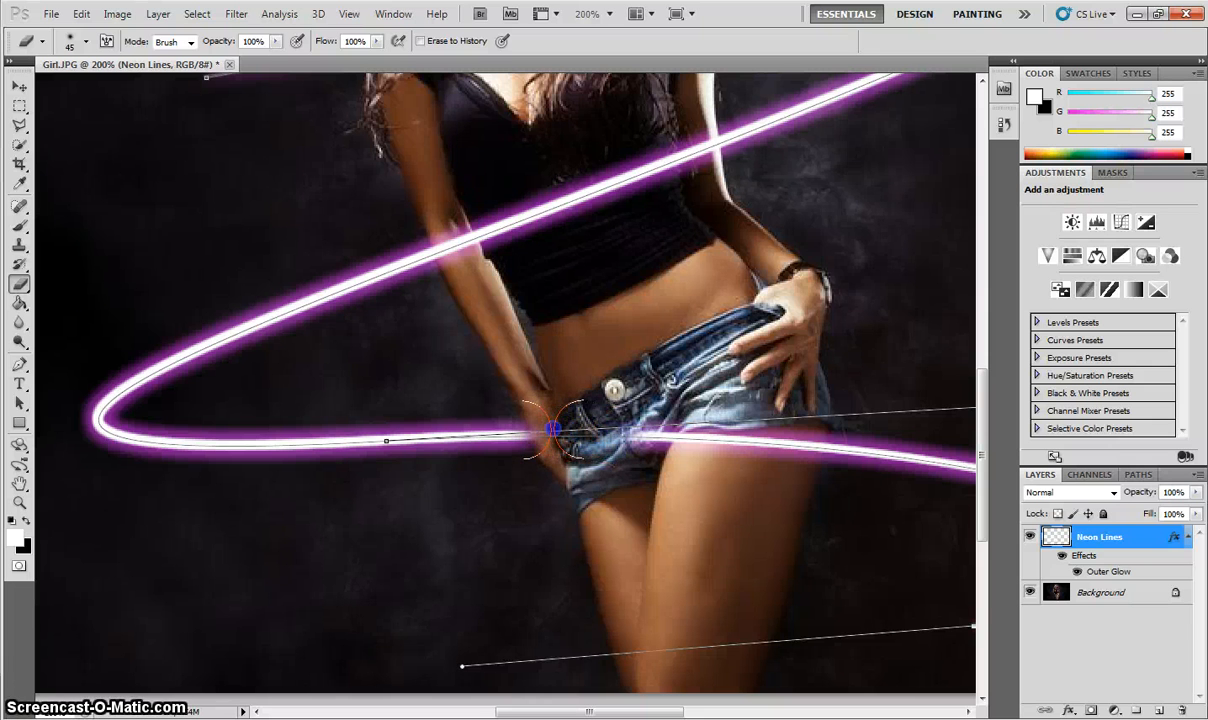
{"action": "left_click", "coordinate": [86, 40]}
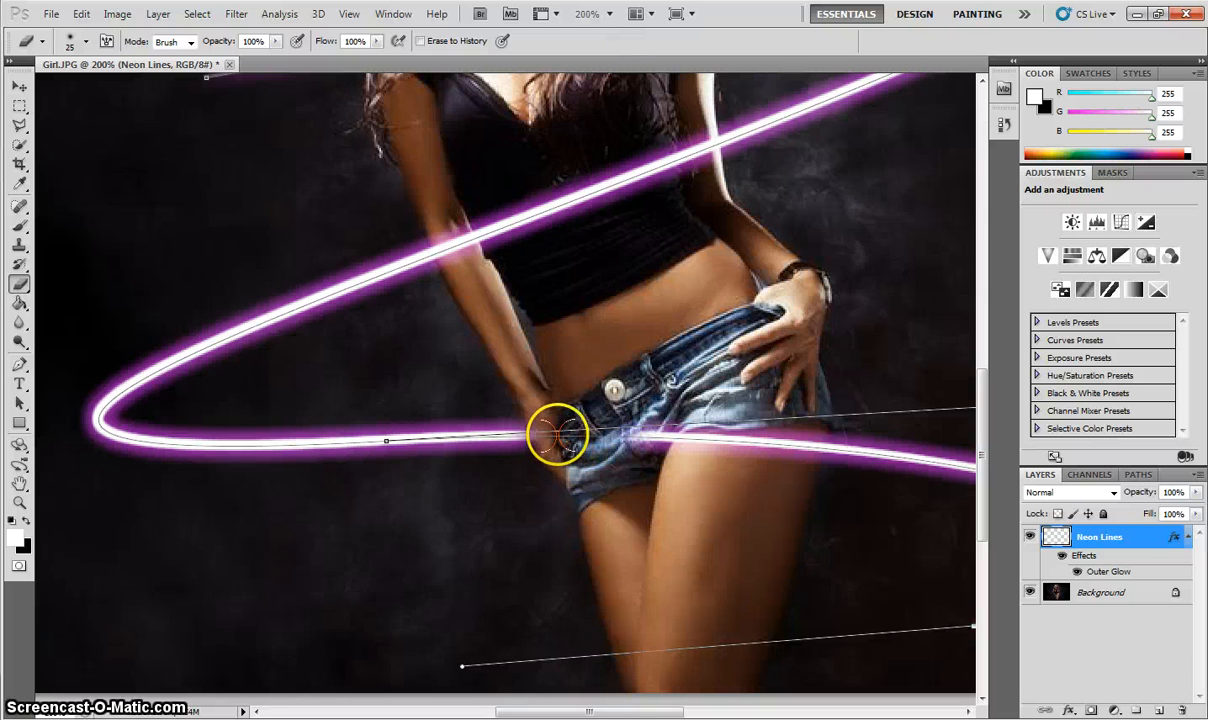
{"action": "left_click_drag", "start_coordinate": [558, 436], "coordinate": [616, 436]}
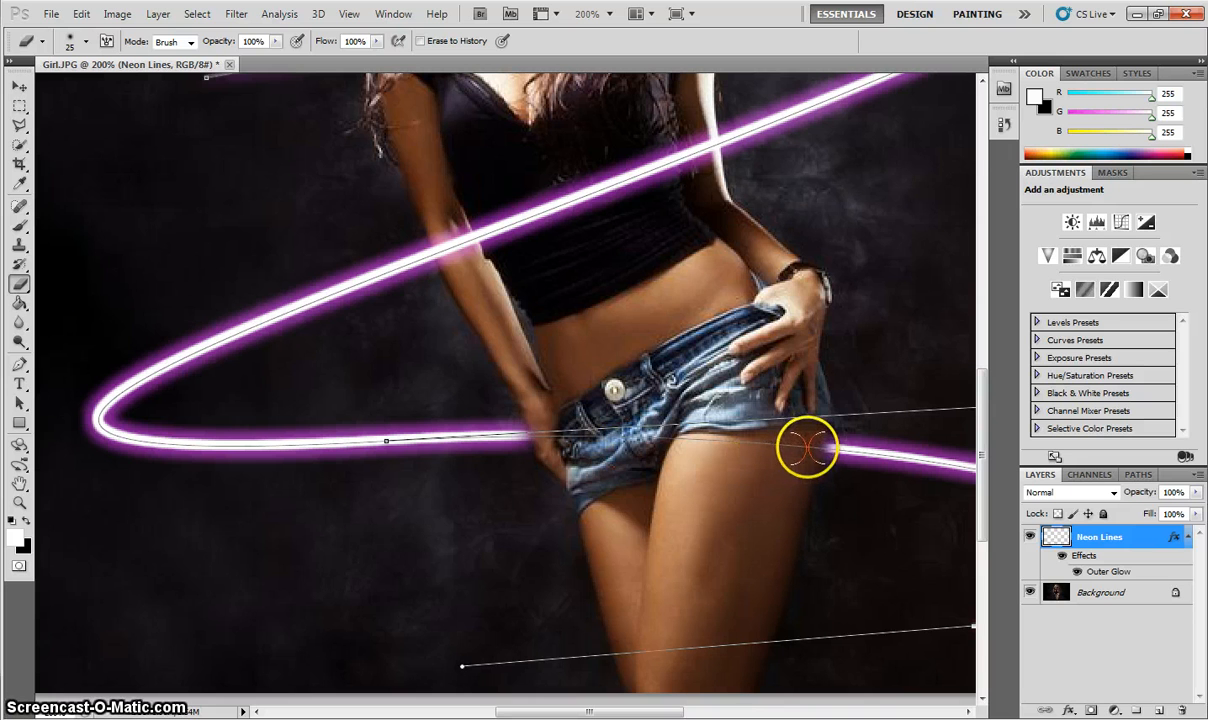
{"action": "mouse_move", "coordinate": [760, 450]}
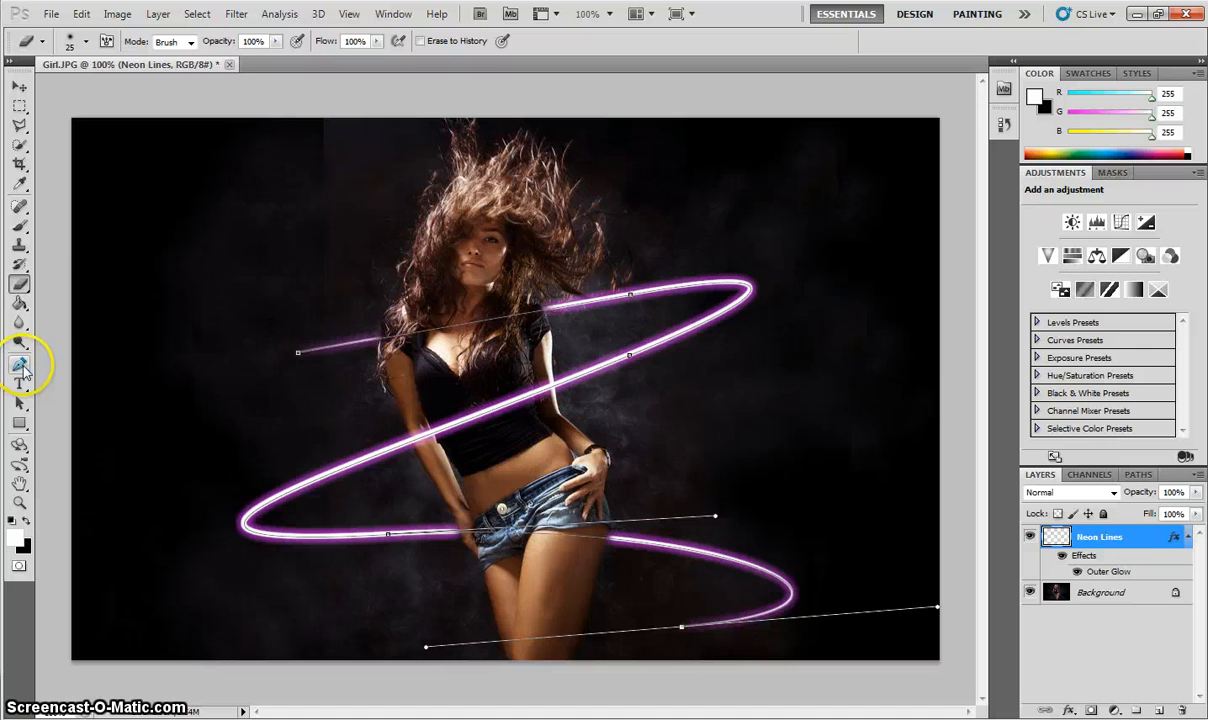
Delete the pen guide path, leaving only the glowing neon spiral
{"action": "left_click", "coordinate": [20, 364]}
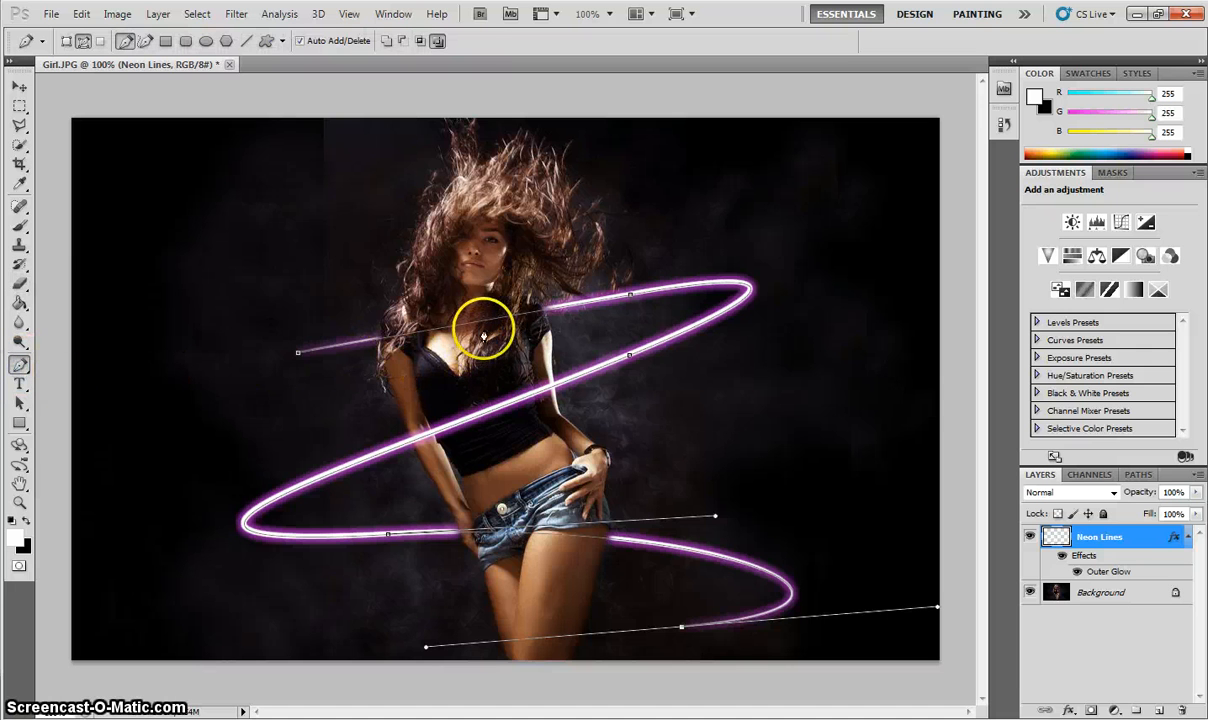
{"action": "right_click", "coordinate": [486, 330]}
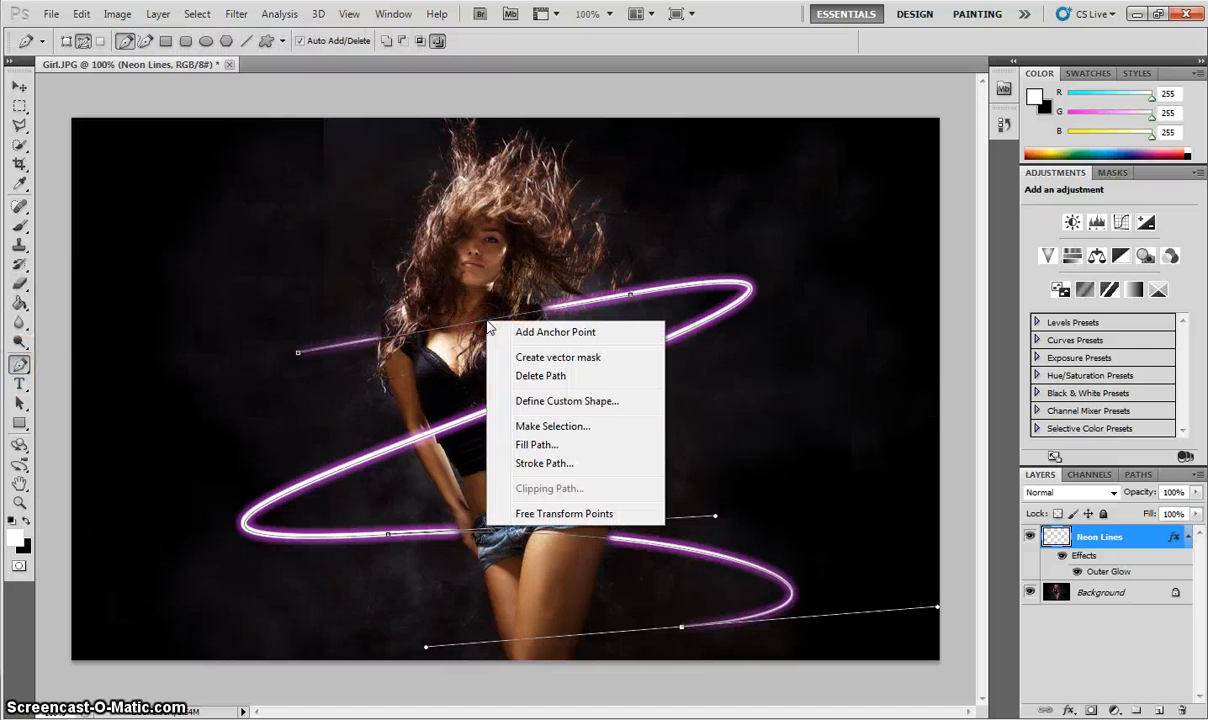
{"action": "mouse_move", "coordinate": [540, 384]}
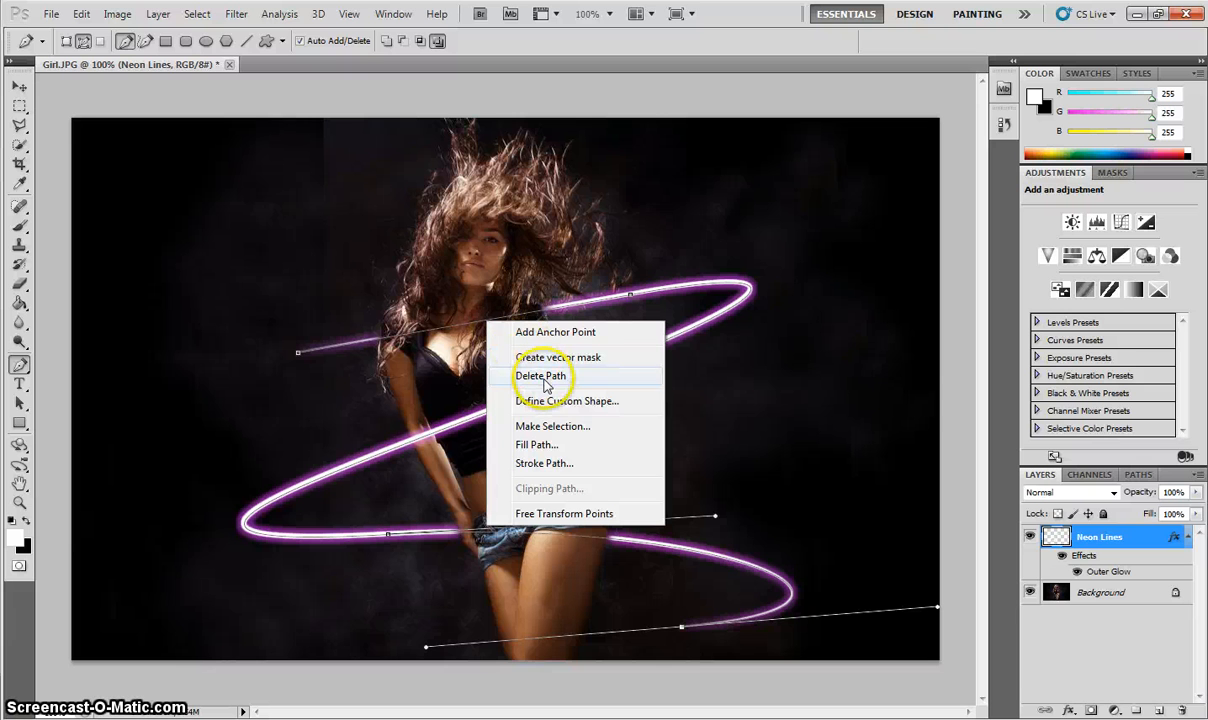
{"action": "left_click", "coordinate": [540, 376]}
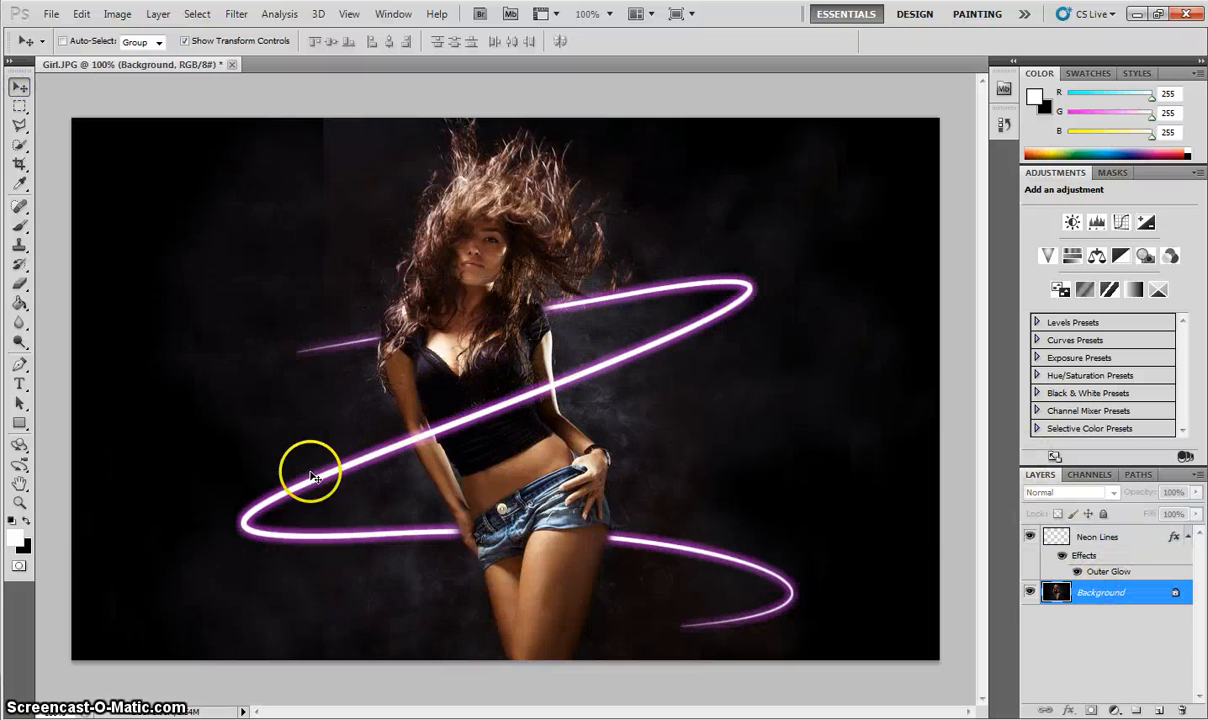
{"action": "mouse_move", "coordinate": [730, 624]}
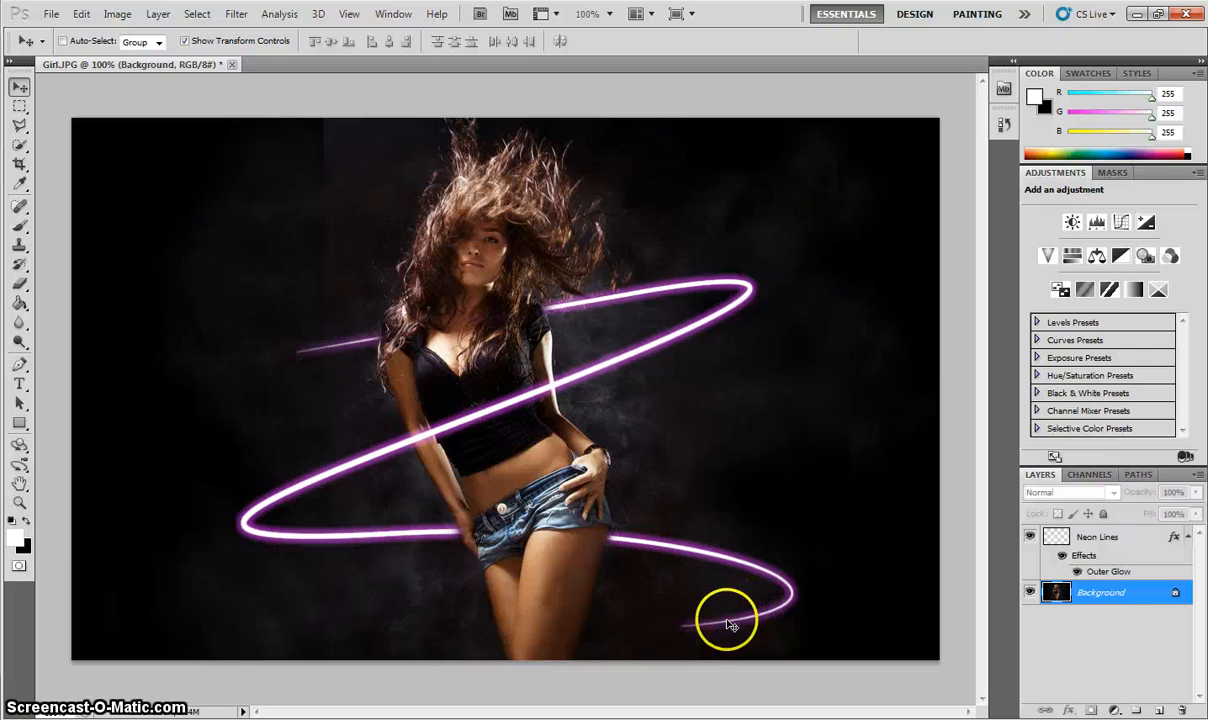
{"action": "mouse_move", "coordinate": [704, 602]}
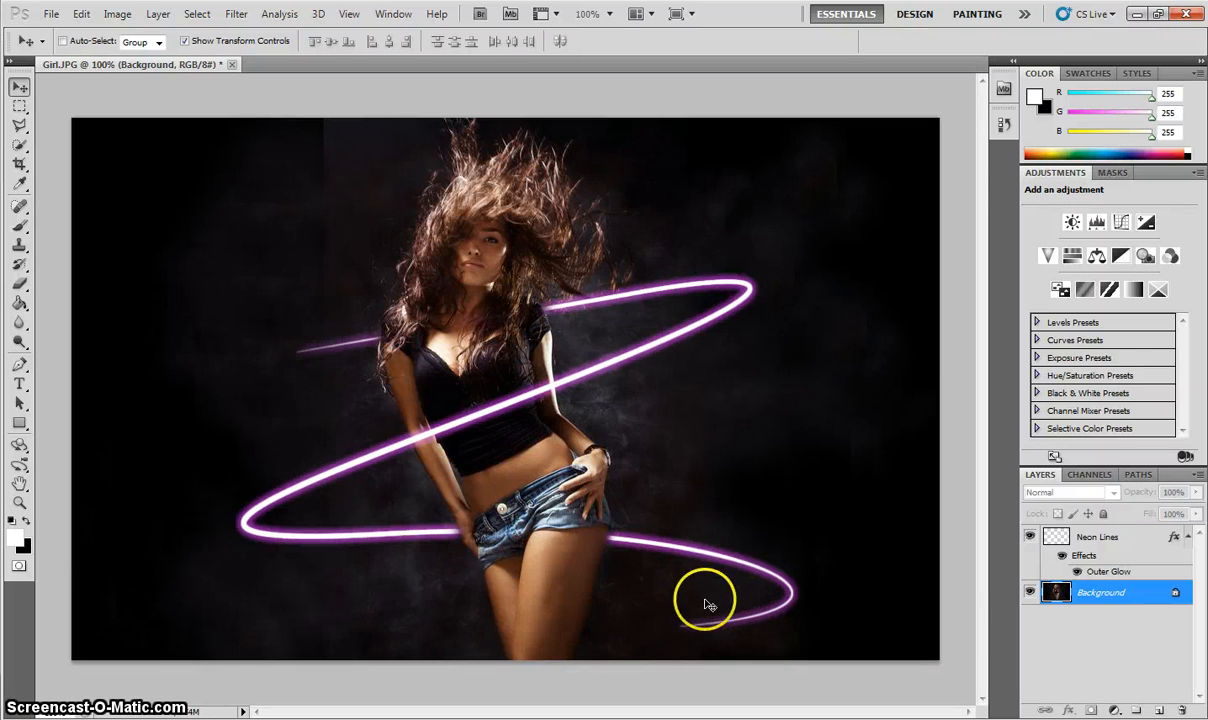
{"action": "mouse_move", "coordinate": [572, 568]}
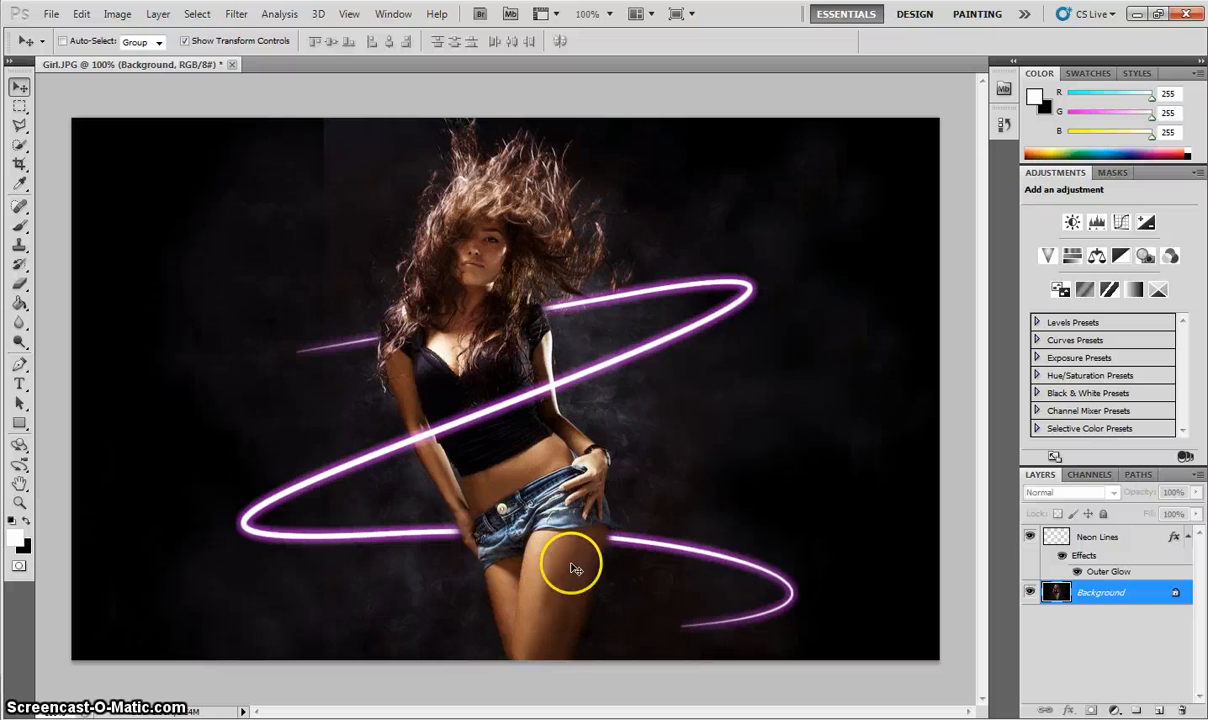
{"action": "mouse_move", "coordinate": [818, 616]}
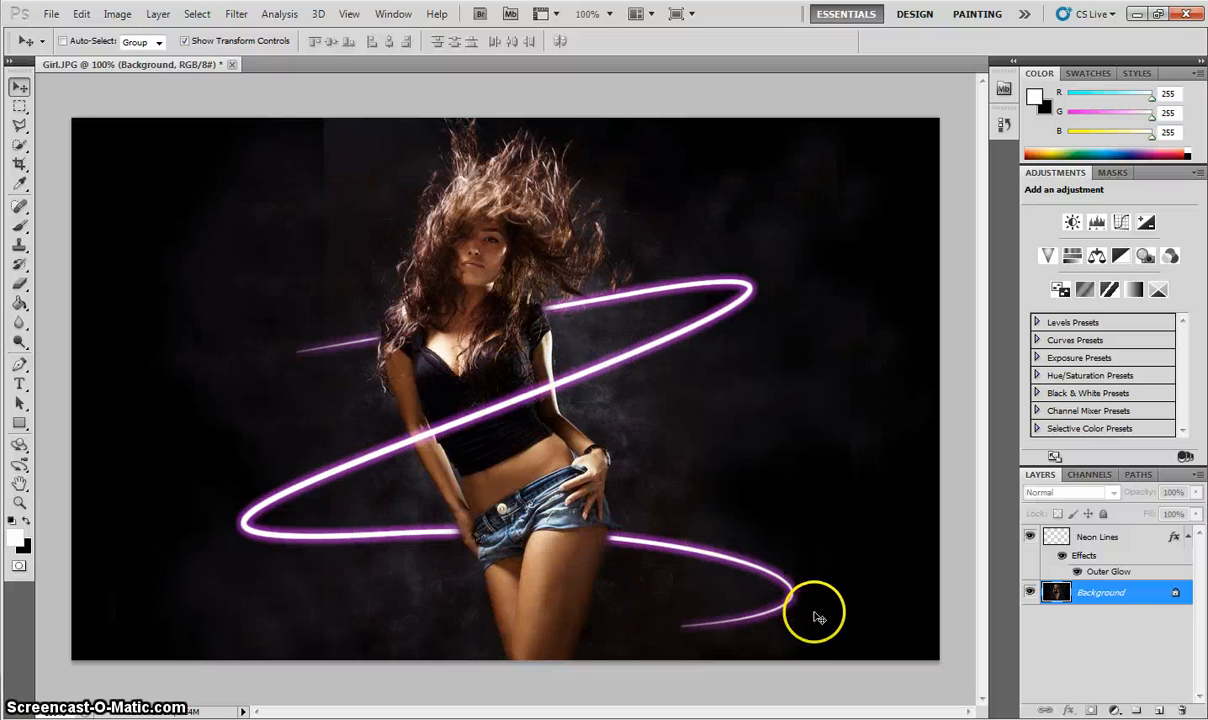
{"action": "mouse_move", "coordinate": [794, 596]}
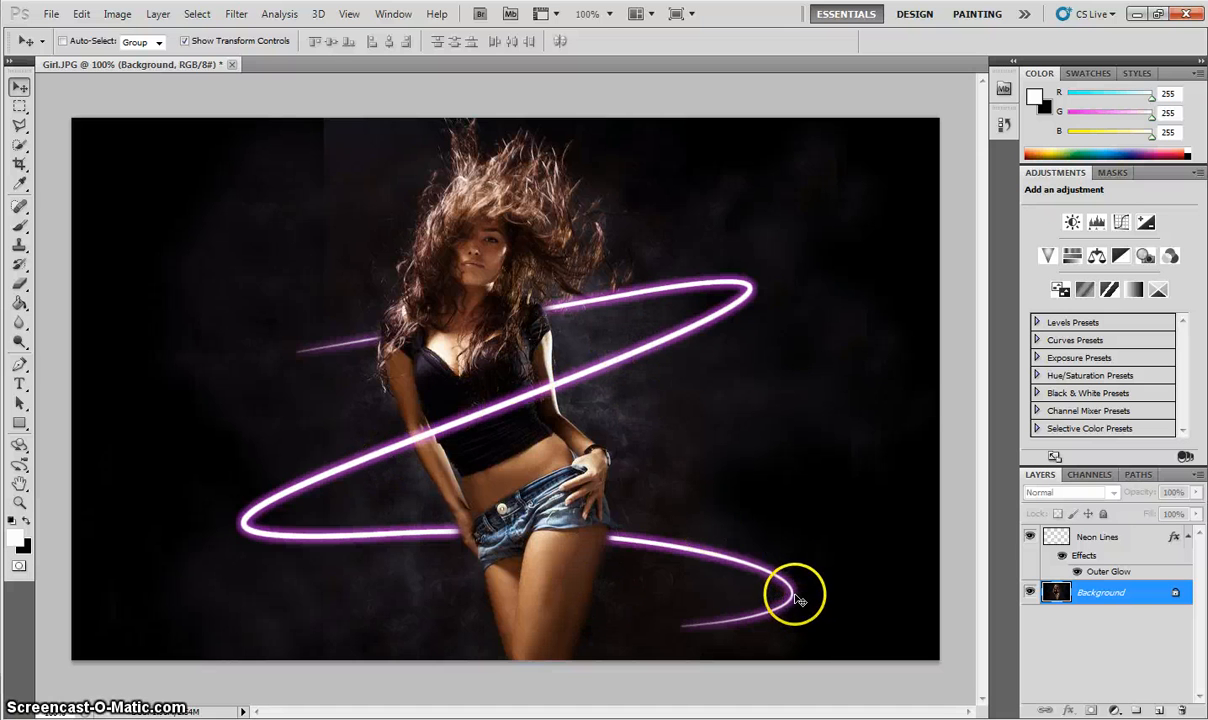